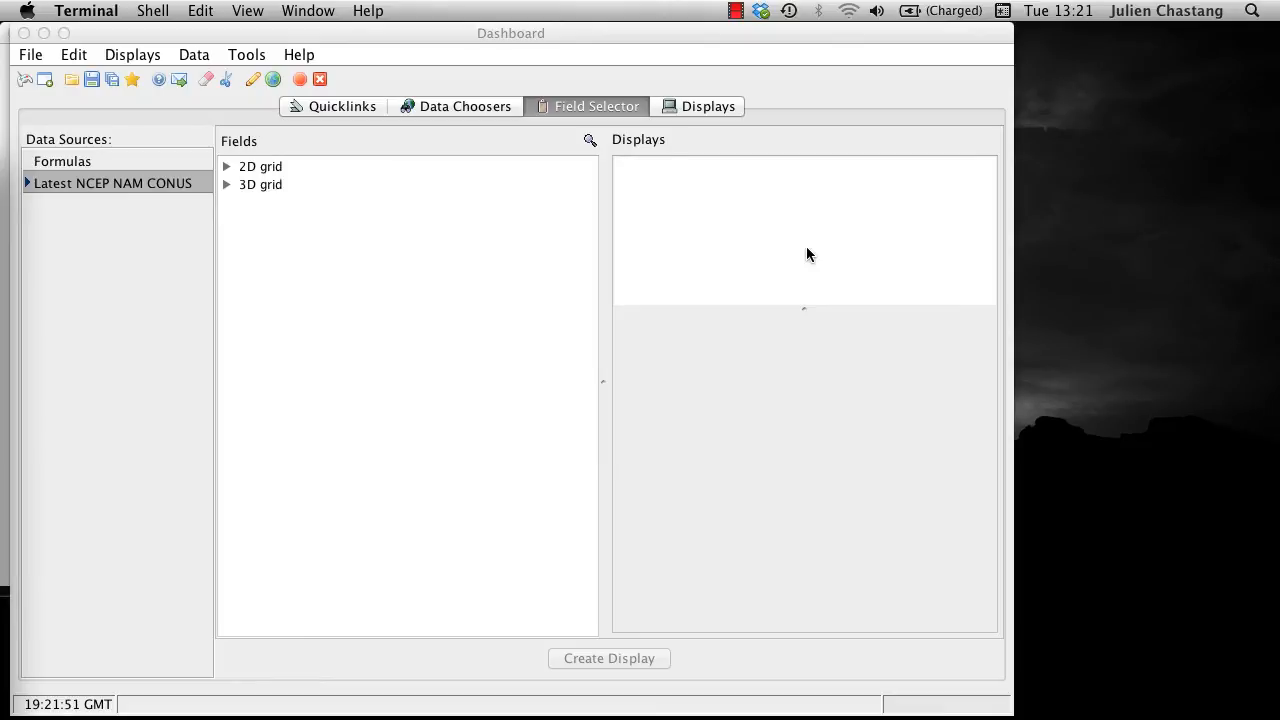
Bring up the Properties window for the Latest NCEP NAM CONUS 80km data source.
right_click(112, 184)
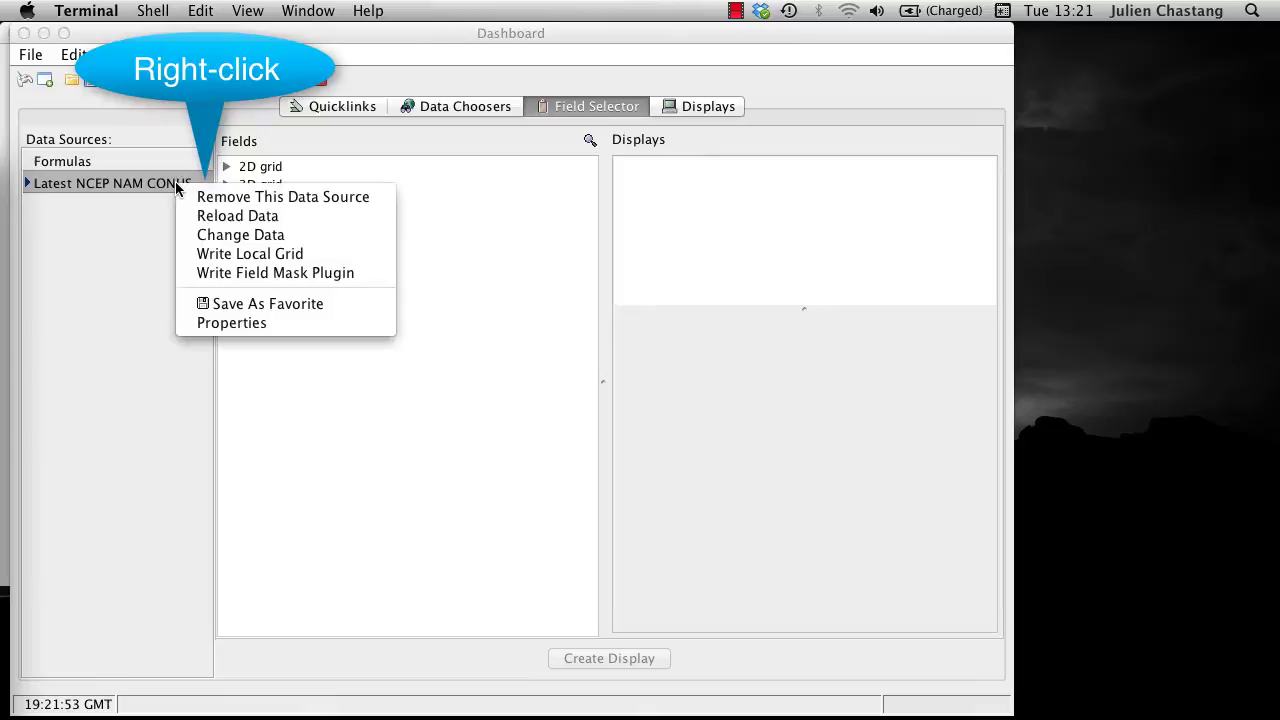
left_click(232, 322)
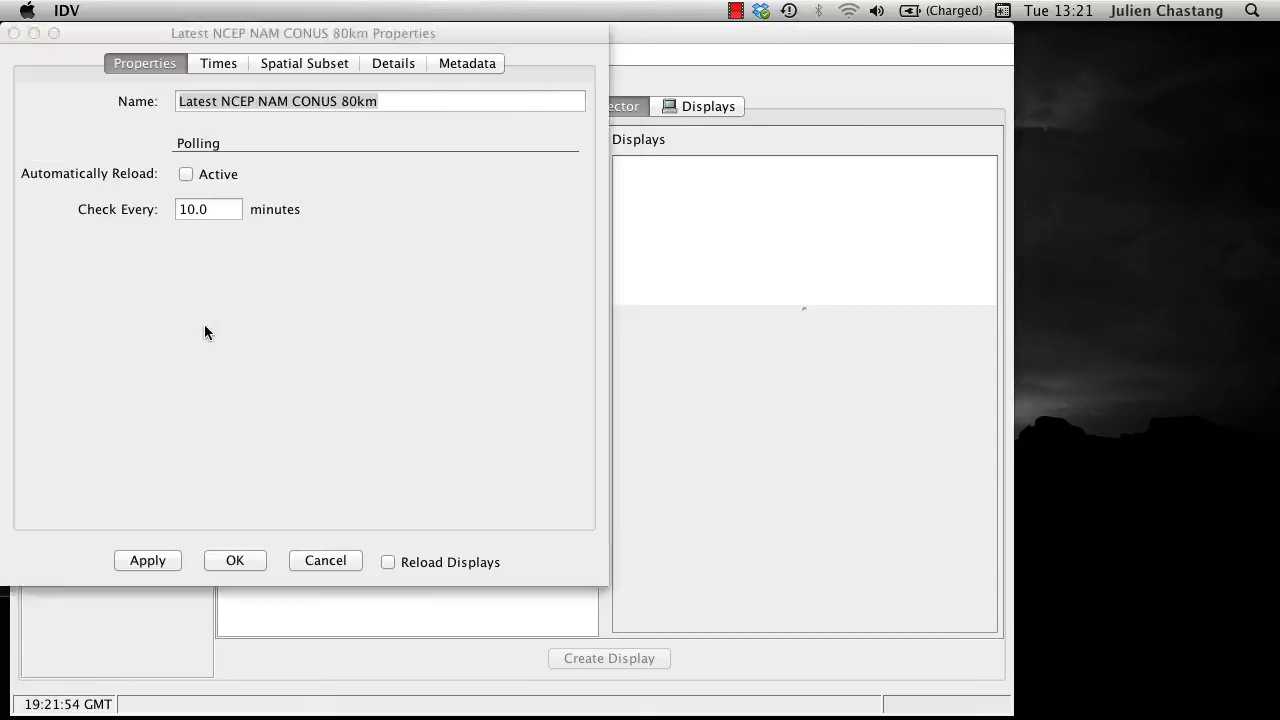
triple_click(378, 100)
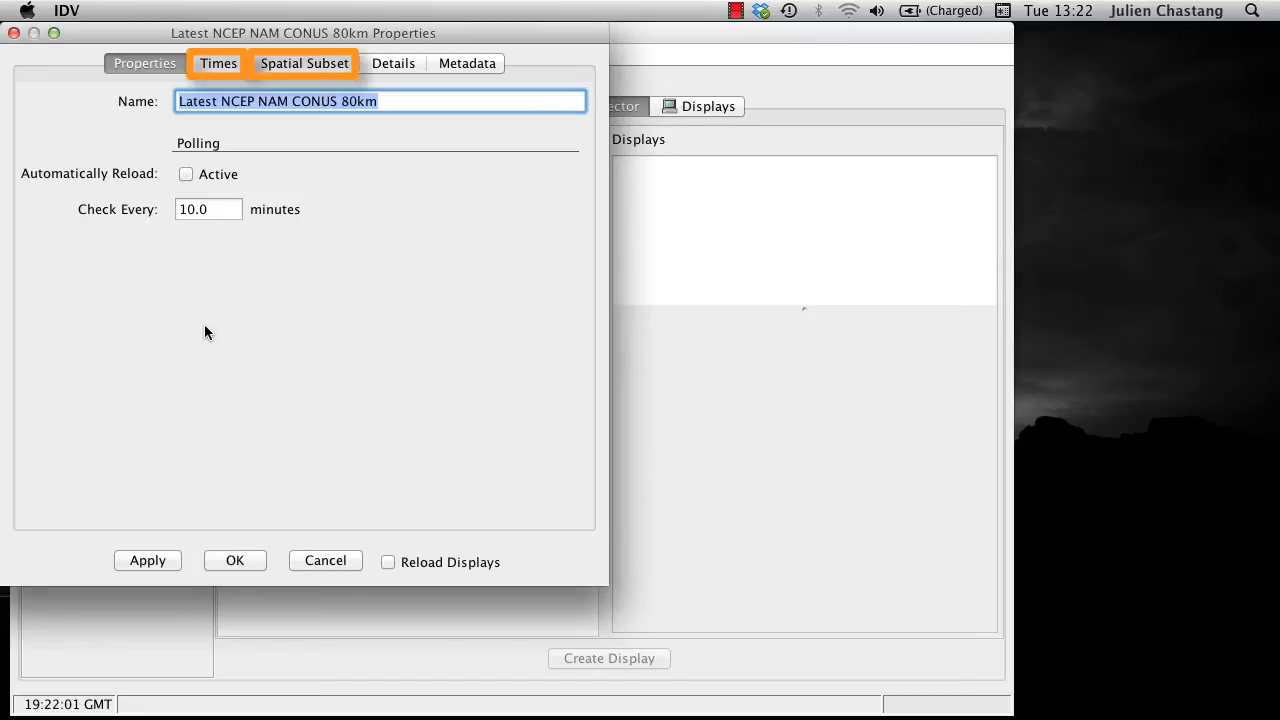
mouse_move(320, 254)
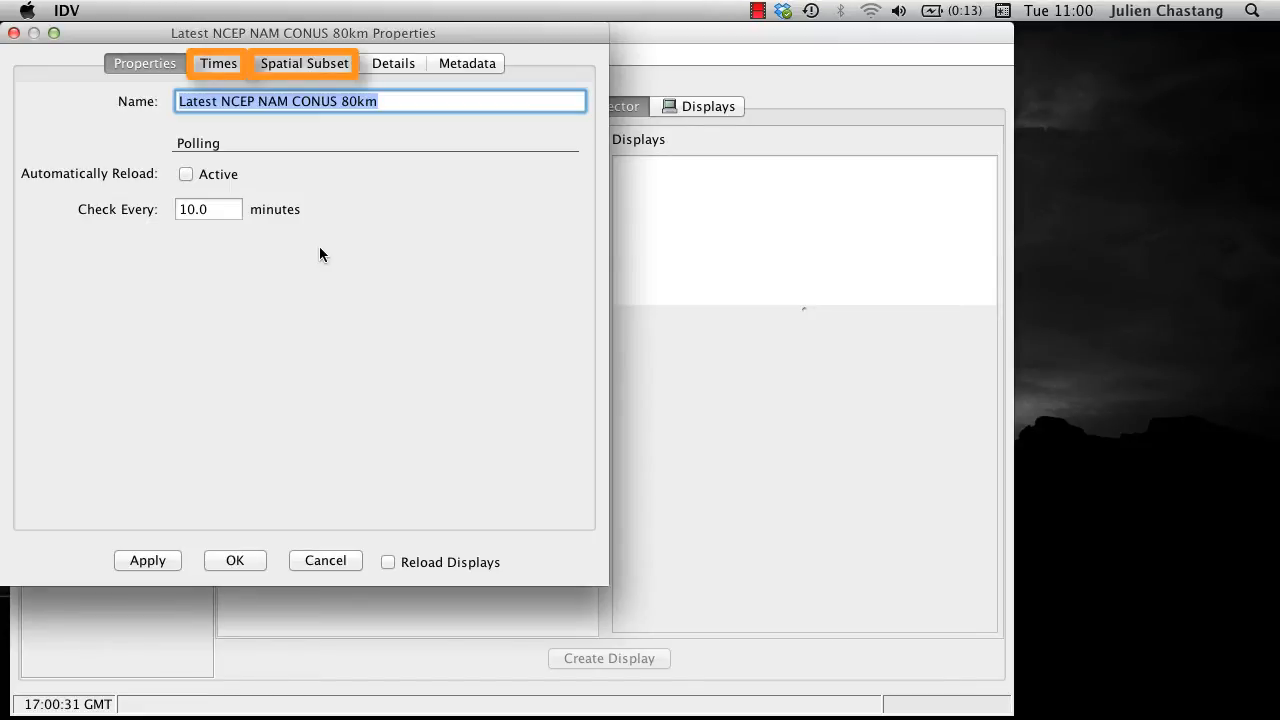
In the Times settings, switch from Use Default to Use Selected forecast times.
left_click(218, 62)
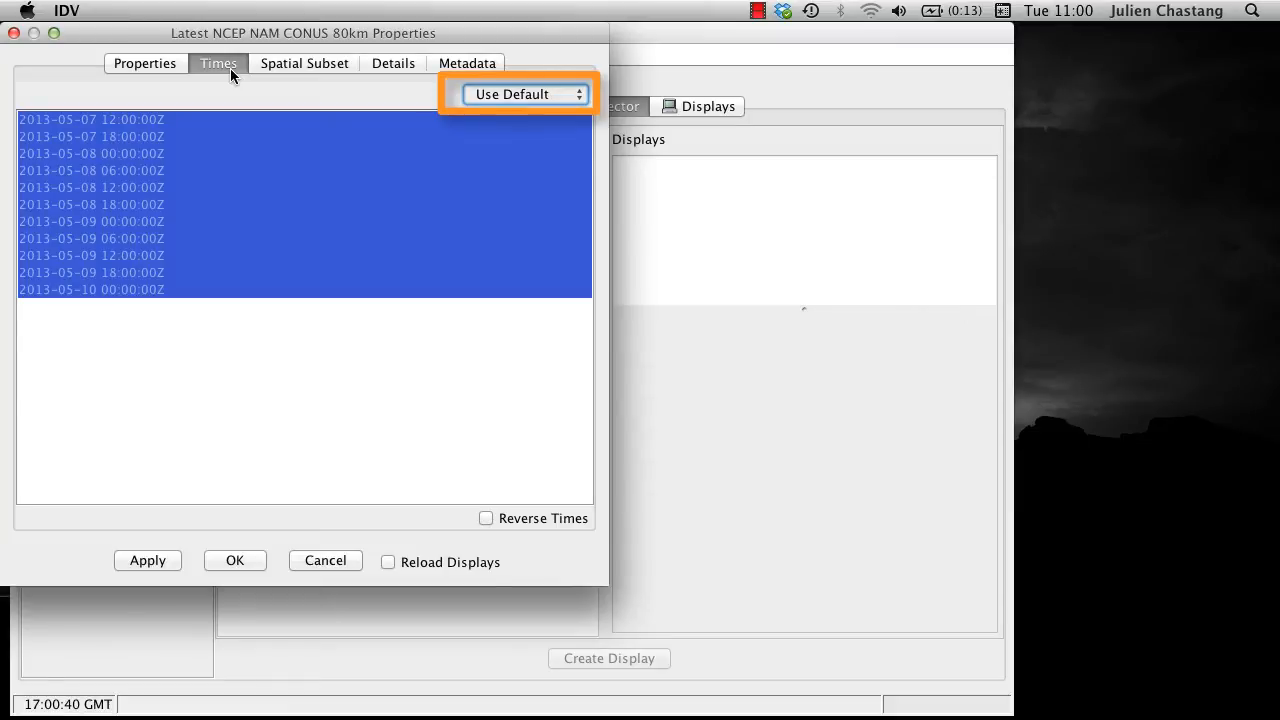
left_click(516, 94)
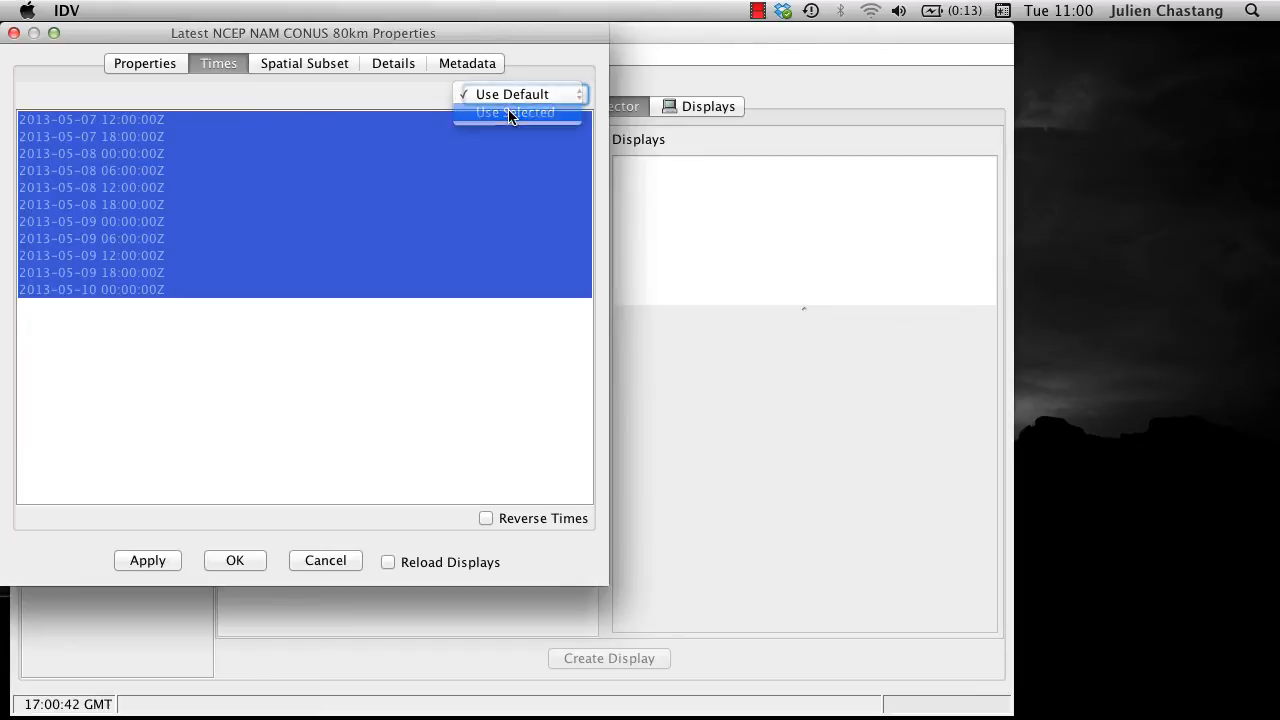
left_click(514, 112)
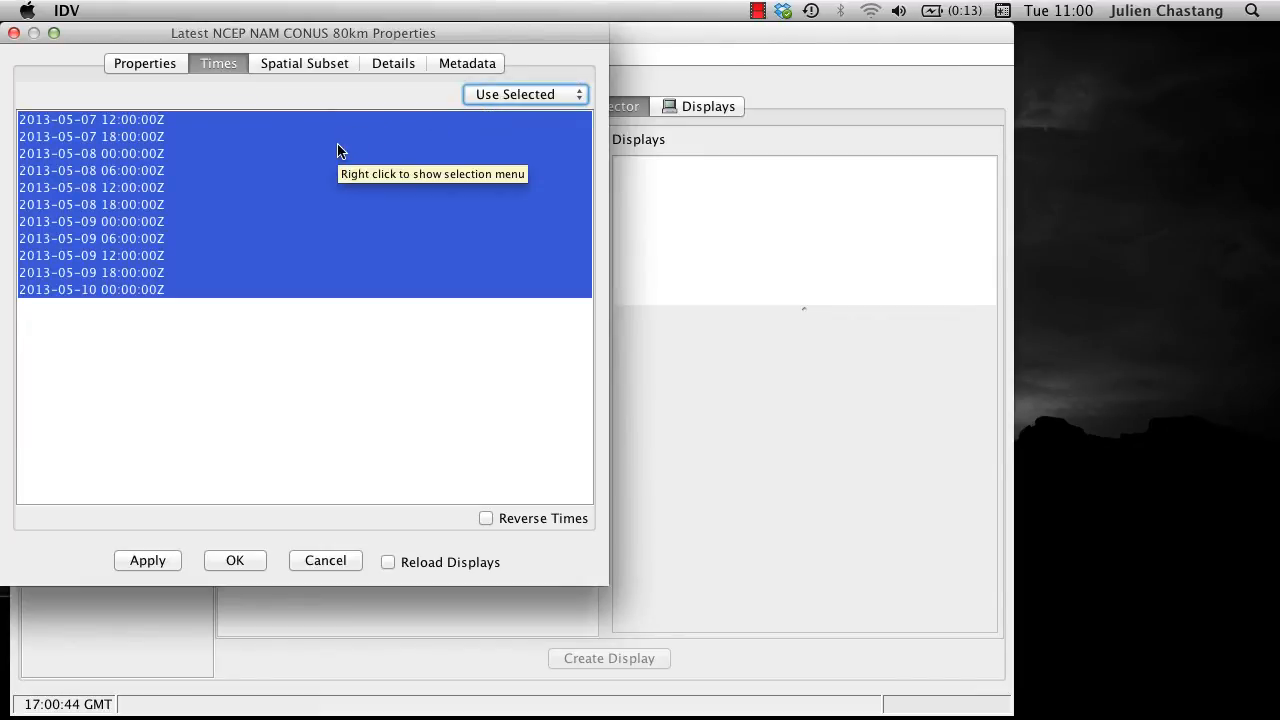
mouse_move(300, 176)
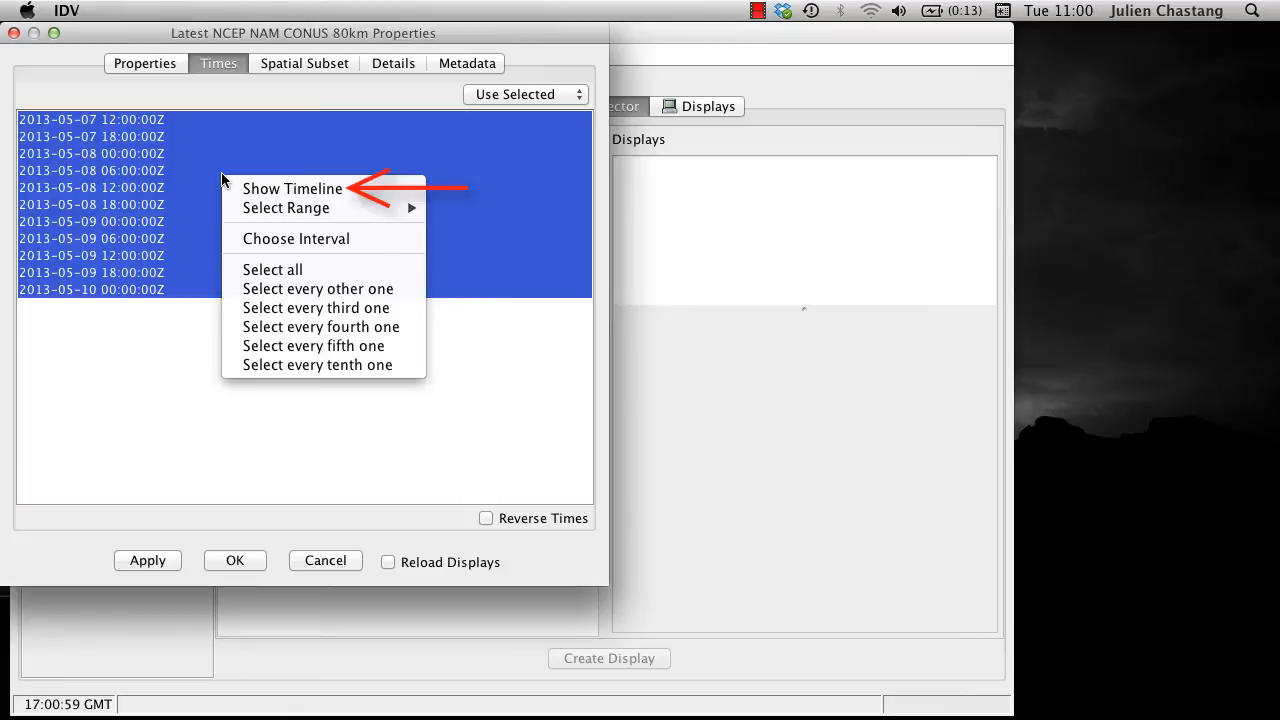
left_click(292, 188)
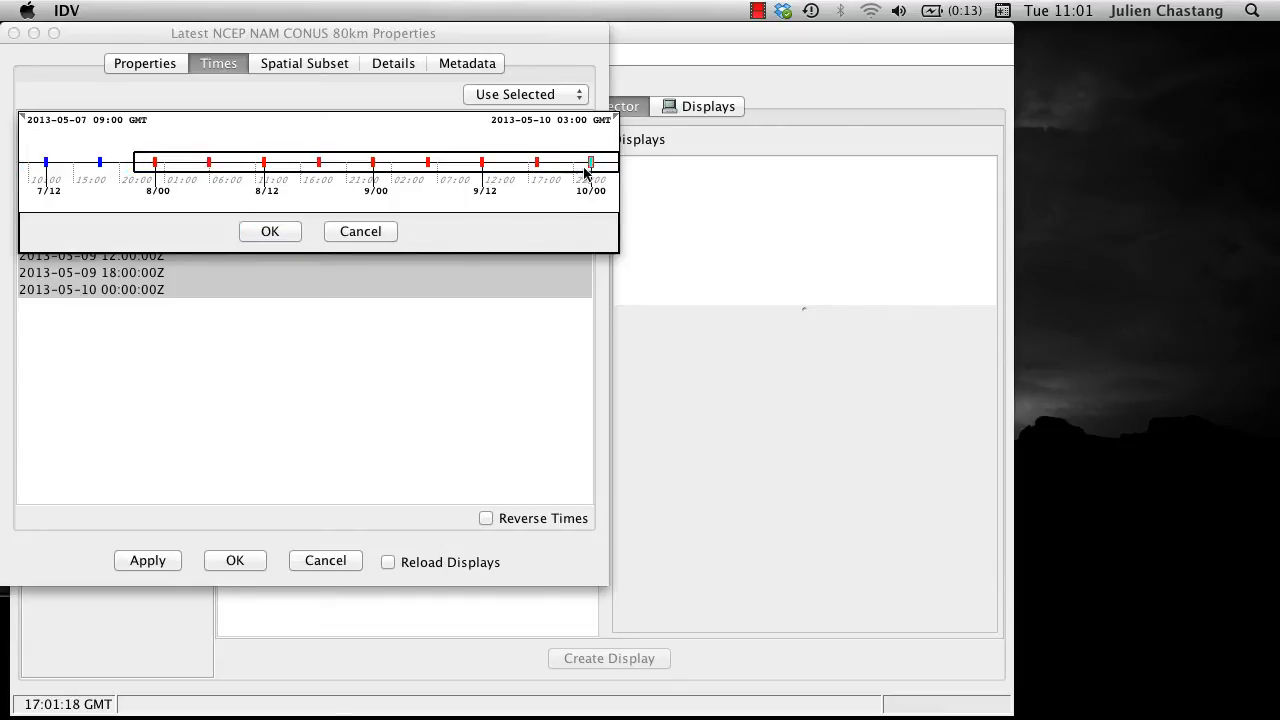
left_click_drag(590, 162, 484, 160)
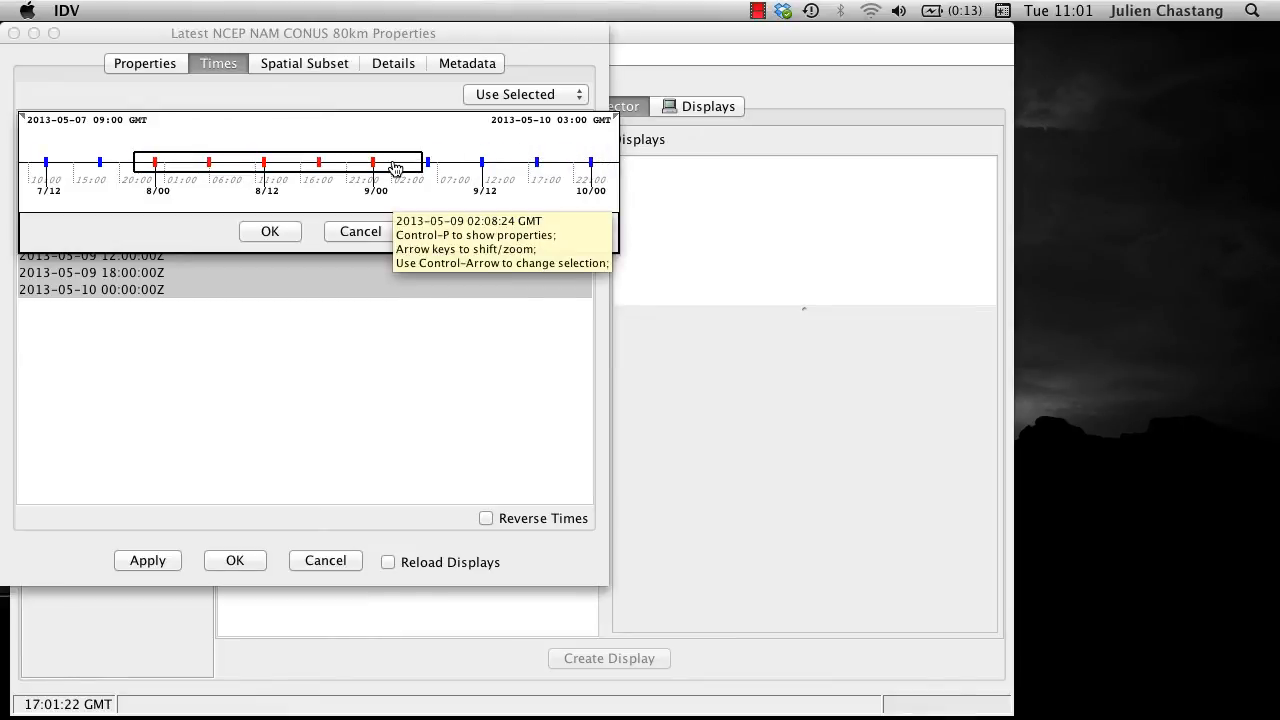
mouse_move(384, 152)
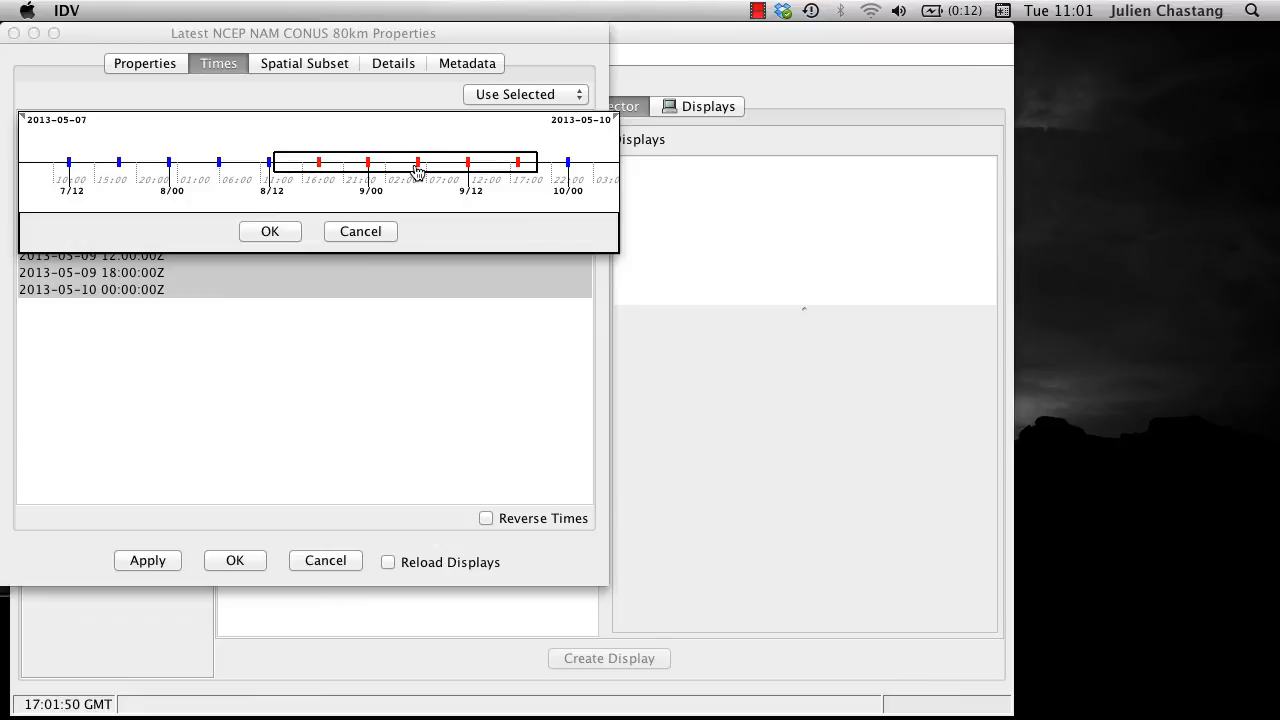
right_click(416, 168)
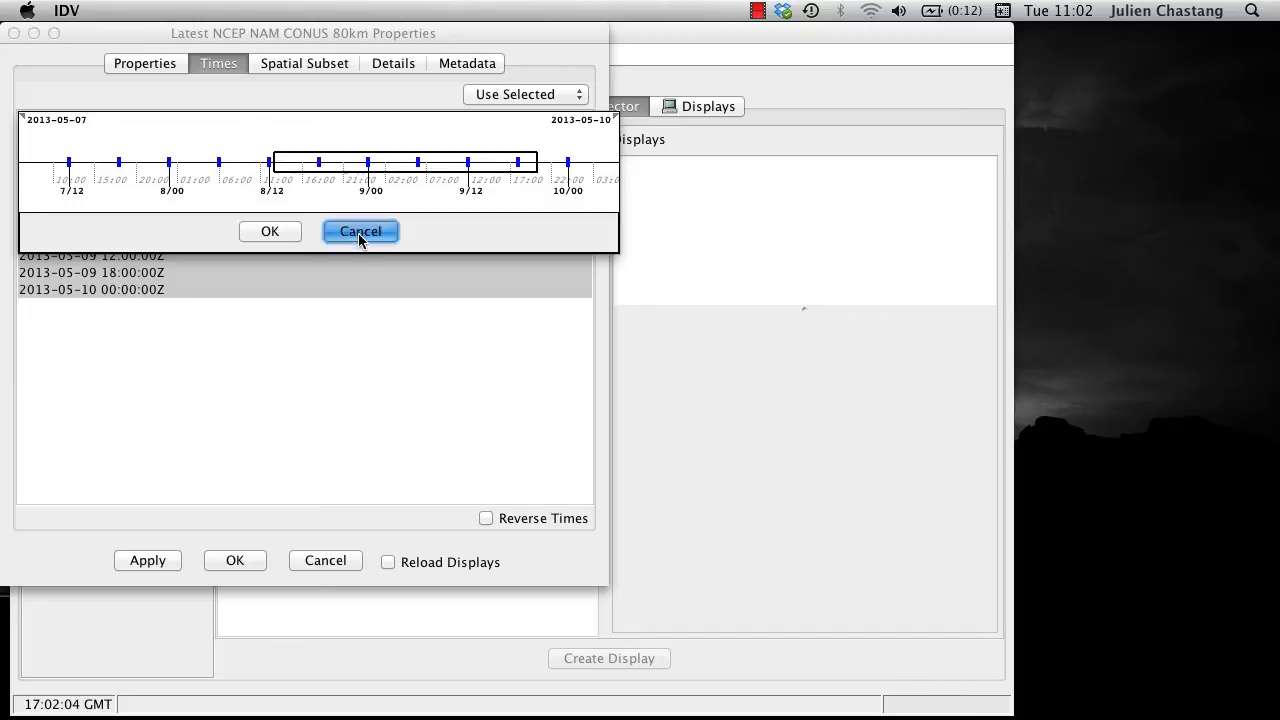
left_click(360, 232)
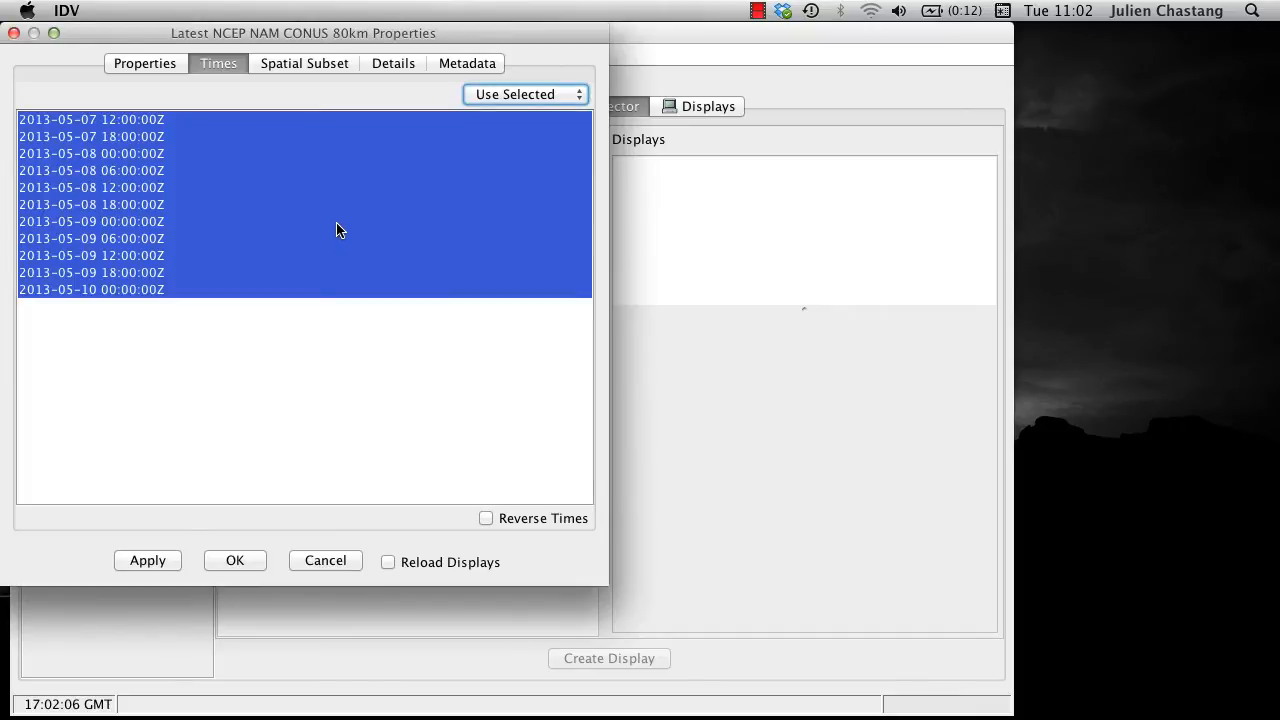
right_click(290, 200)
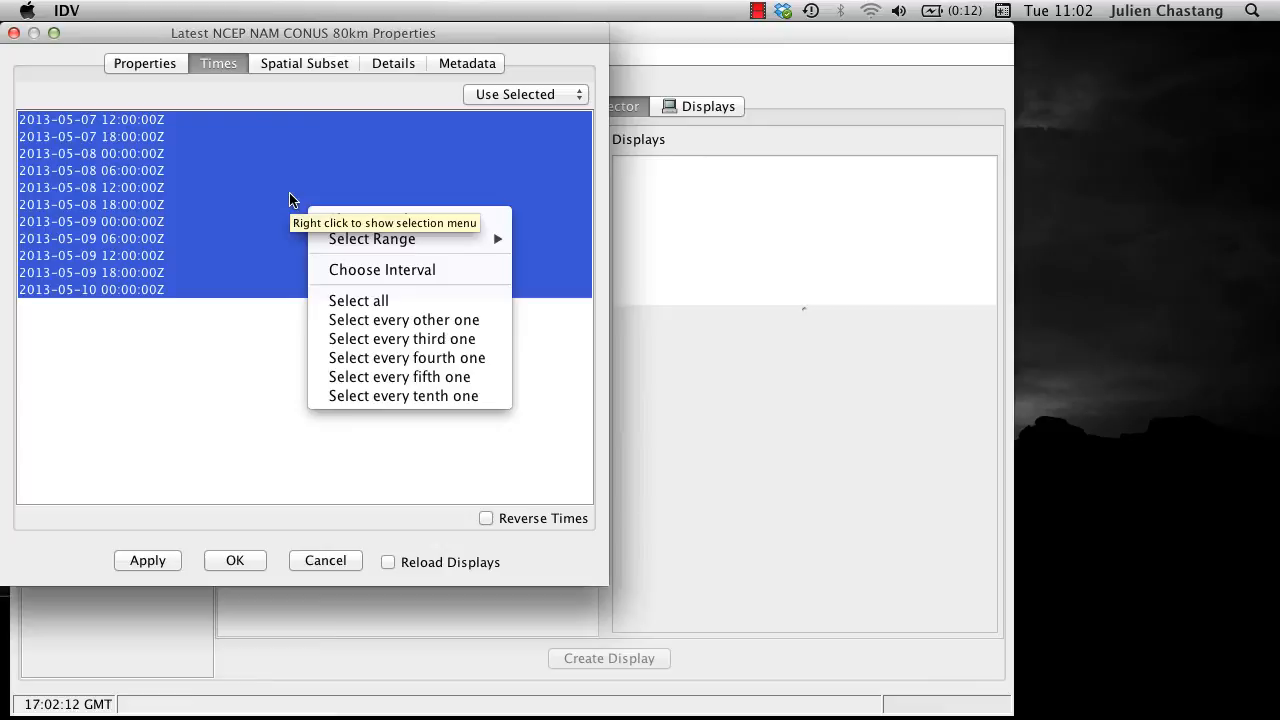
mouse_move(372, 240)
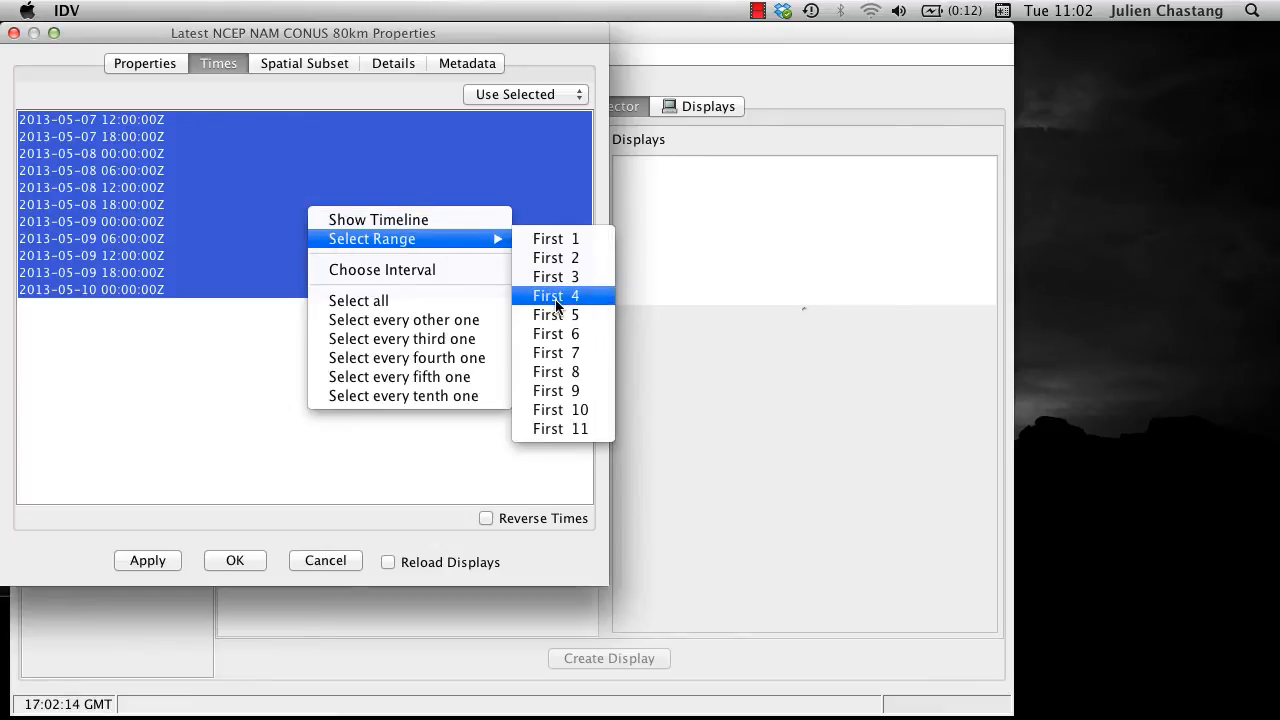
left_click(554, 296)
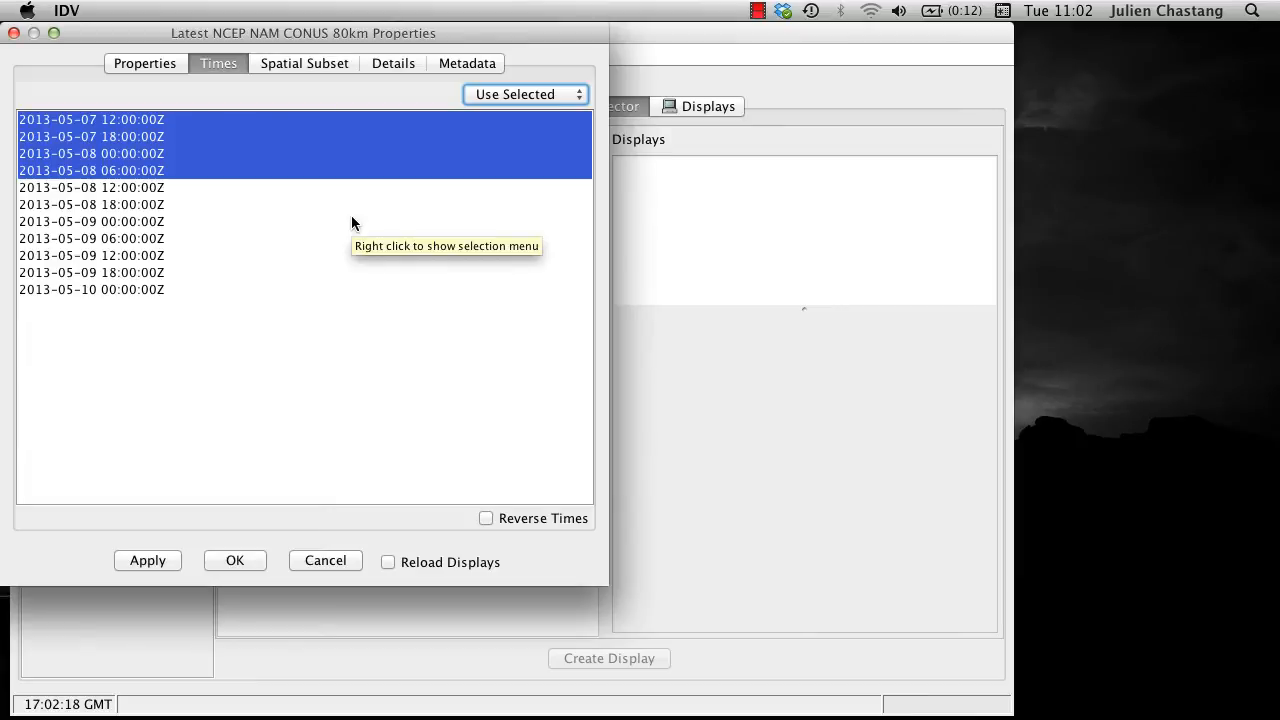
right_click(282, 204)
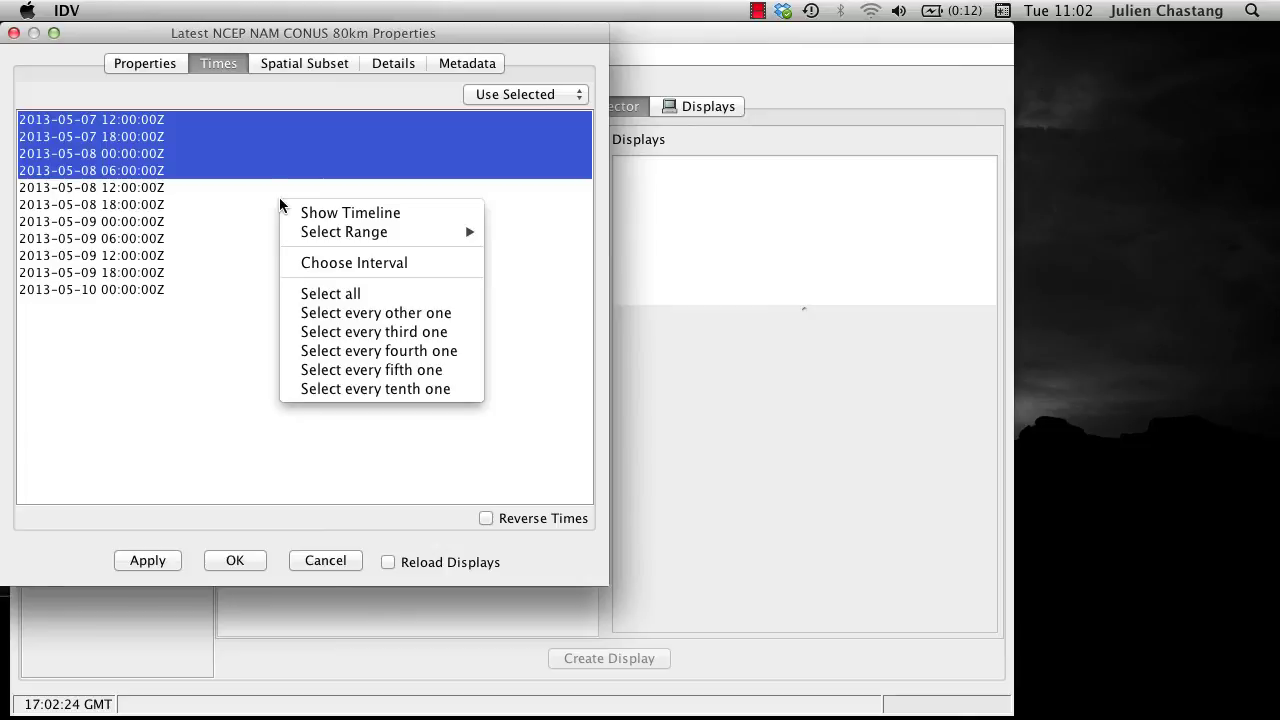
mouse_move(354, 262)
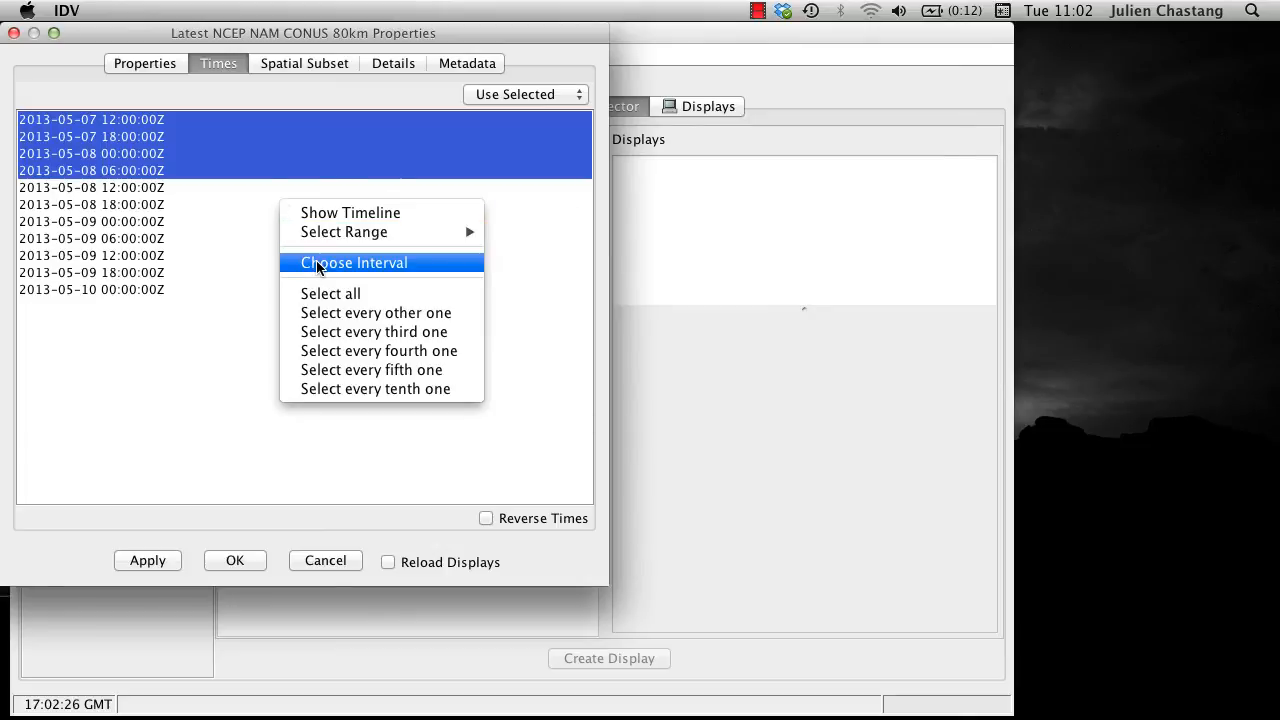
left_click(354, 262)
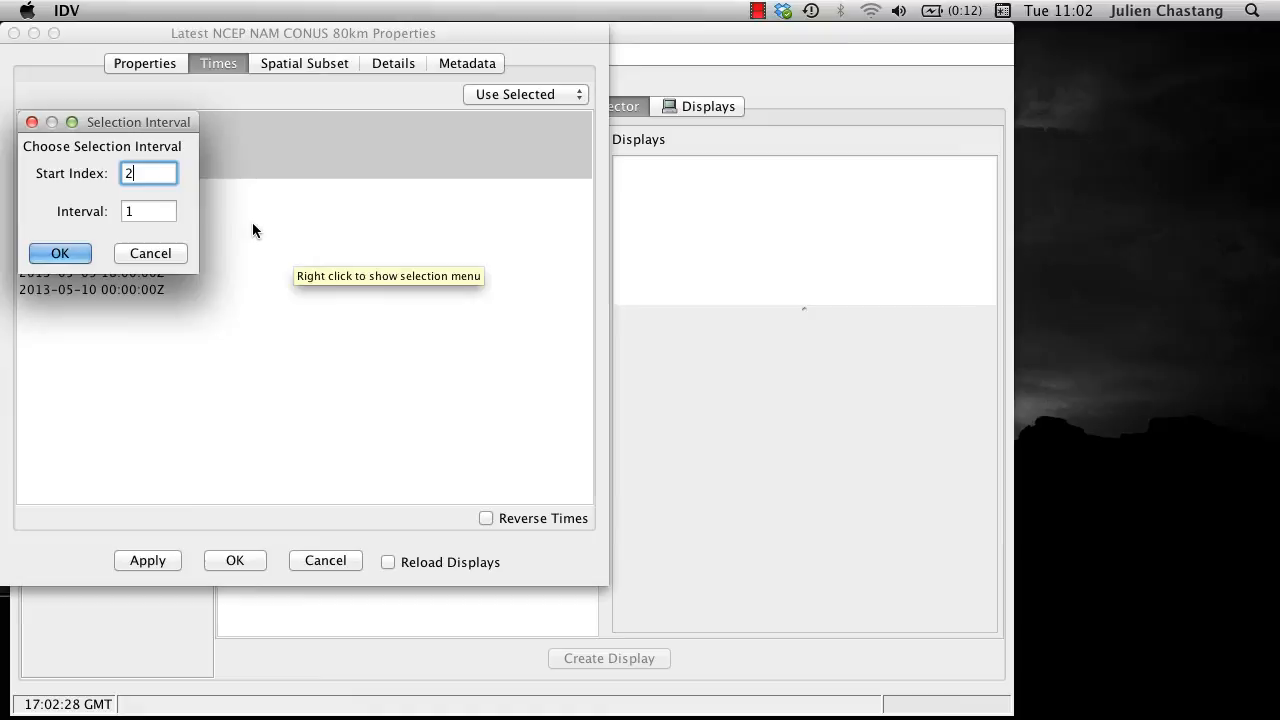
type("3")
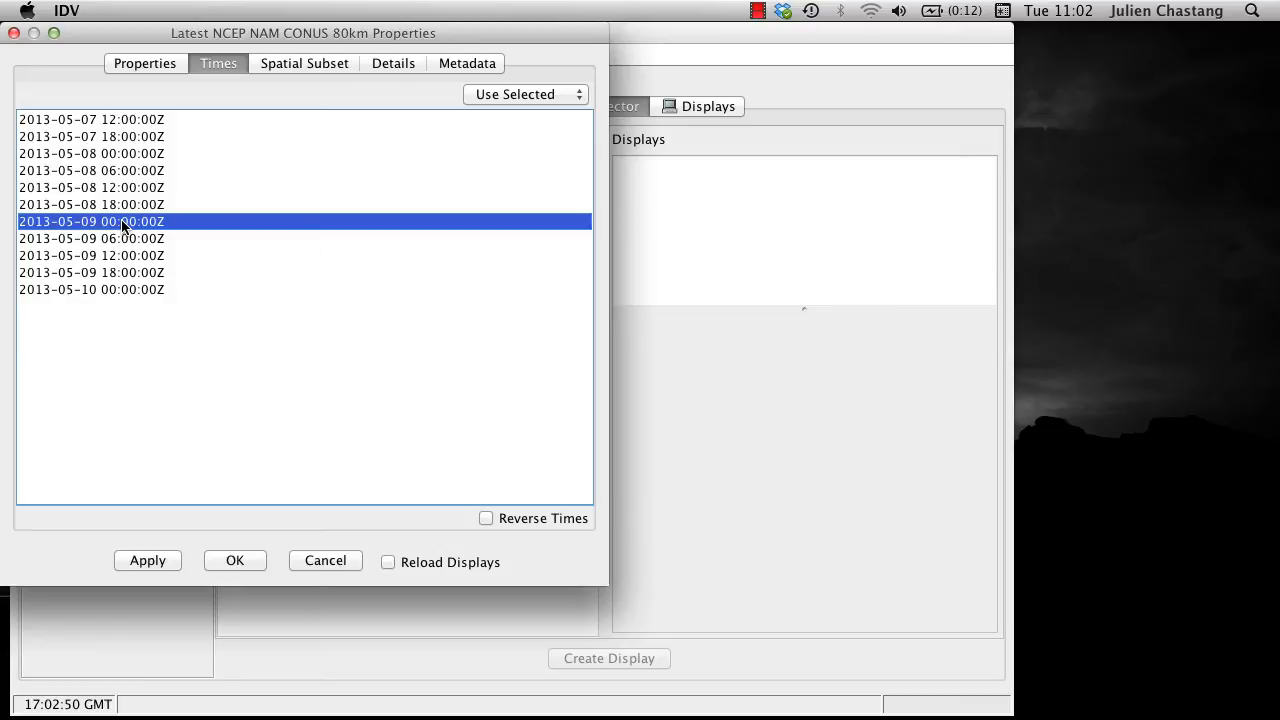
left_click(92, 170)
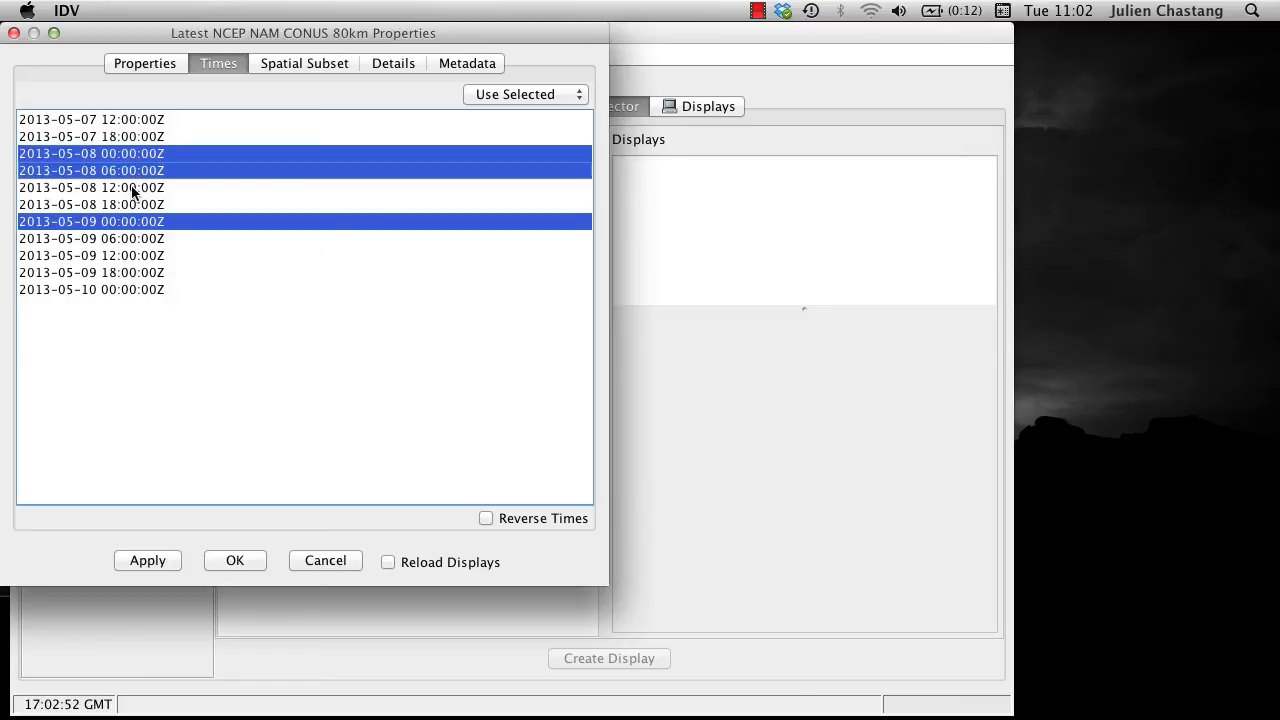
left_click(132, 188)
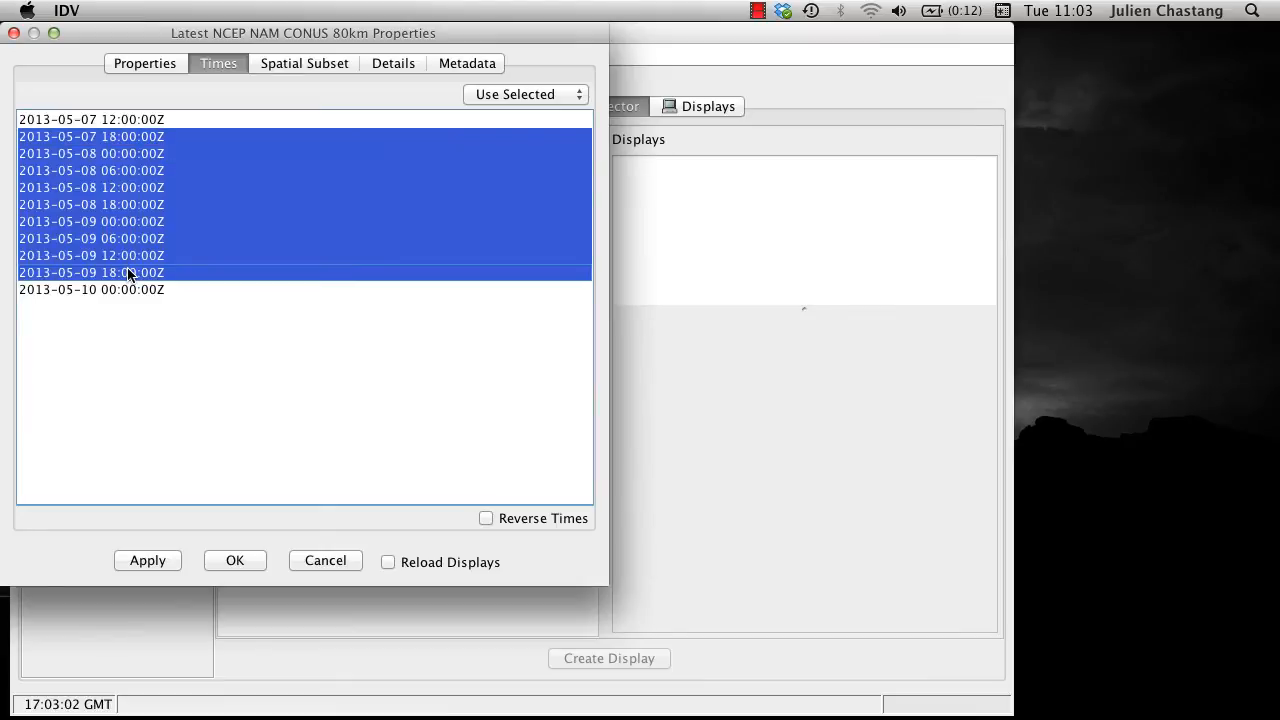
mouse_move(128, 272)
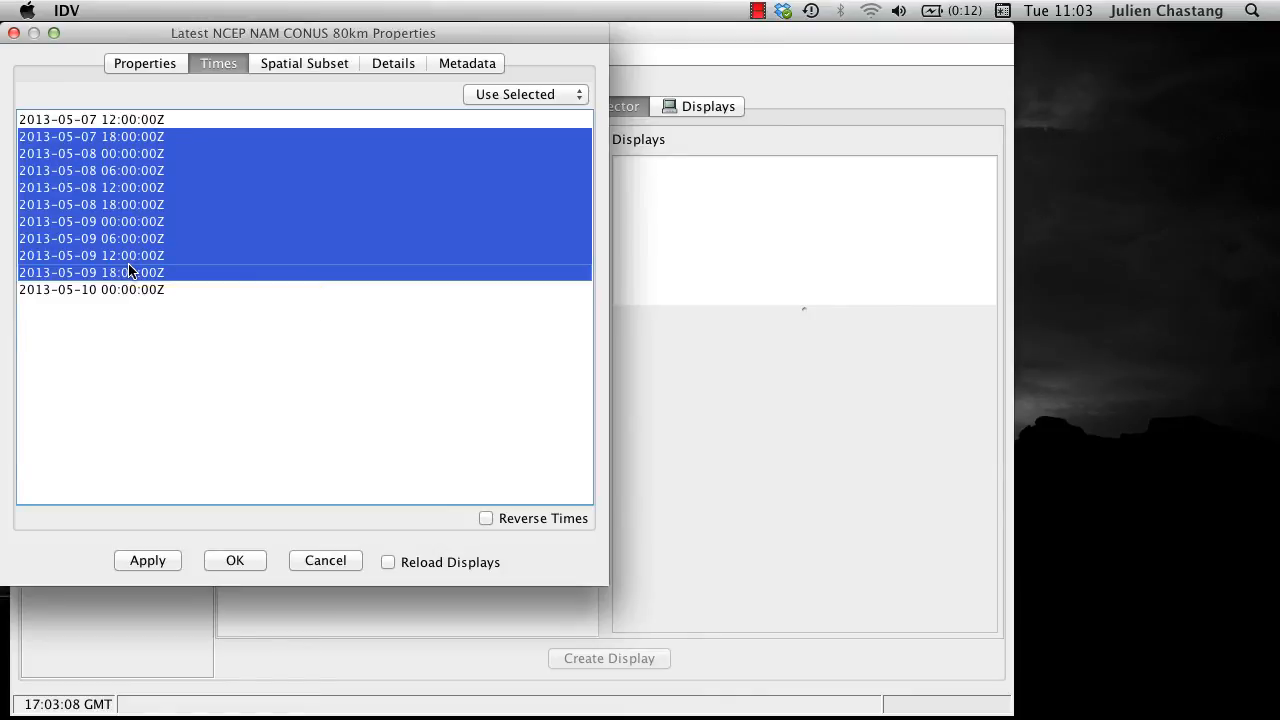
left_click(148, 560)
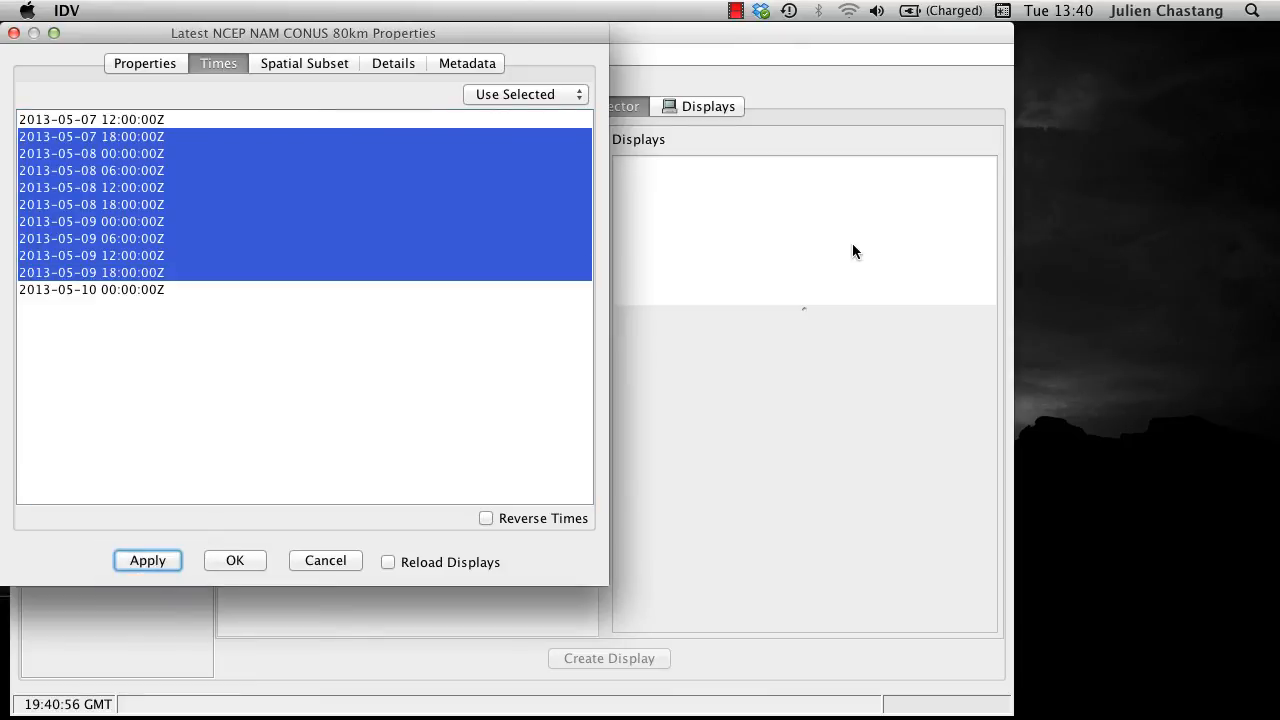
left_click(304, 62)
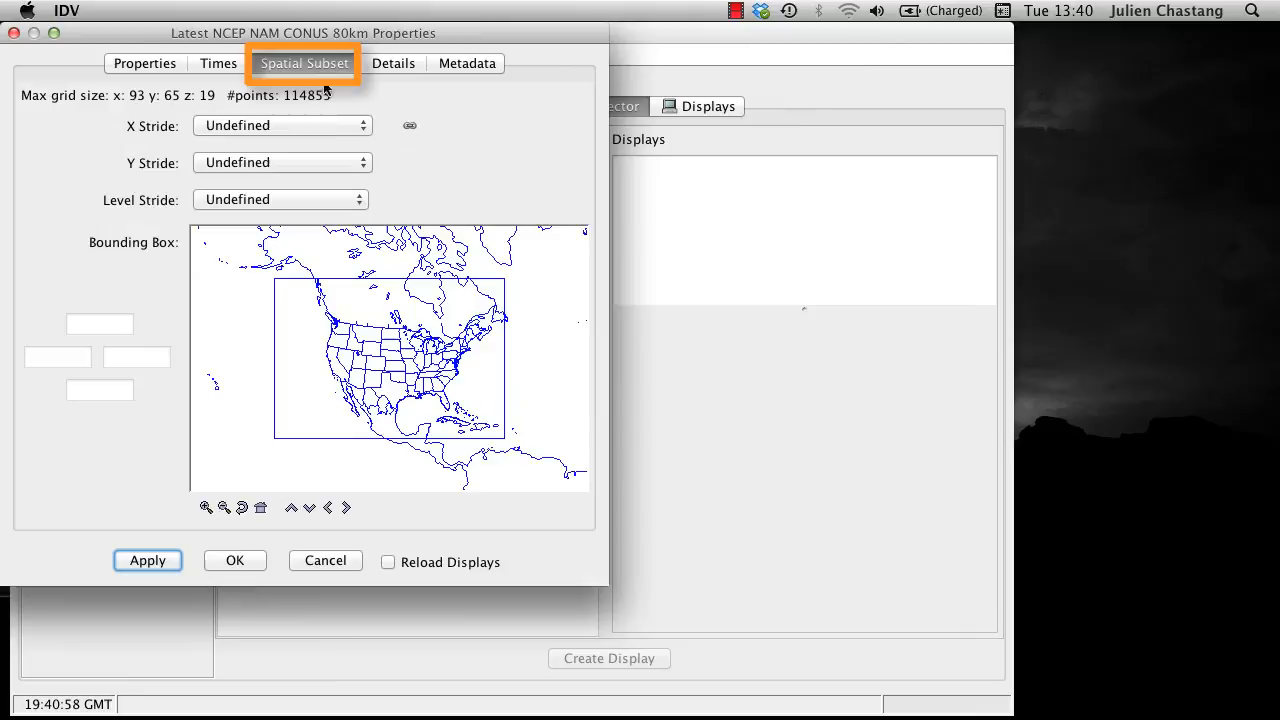
mouse_move(400, 204)
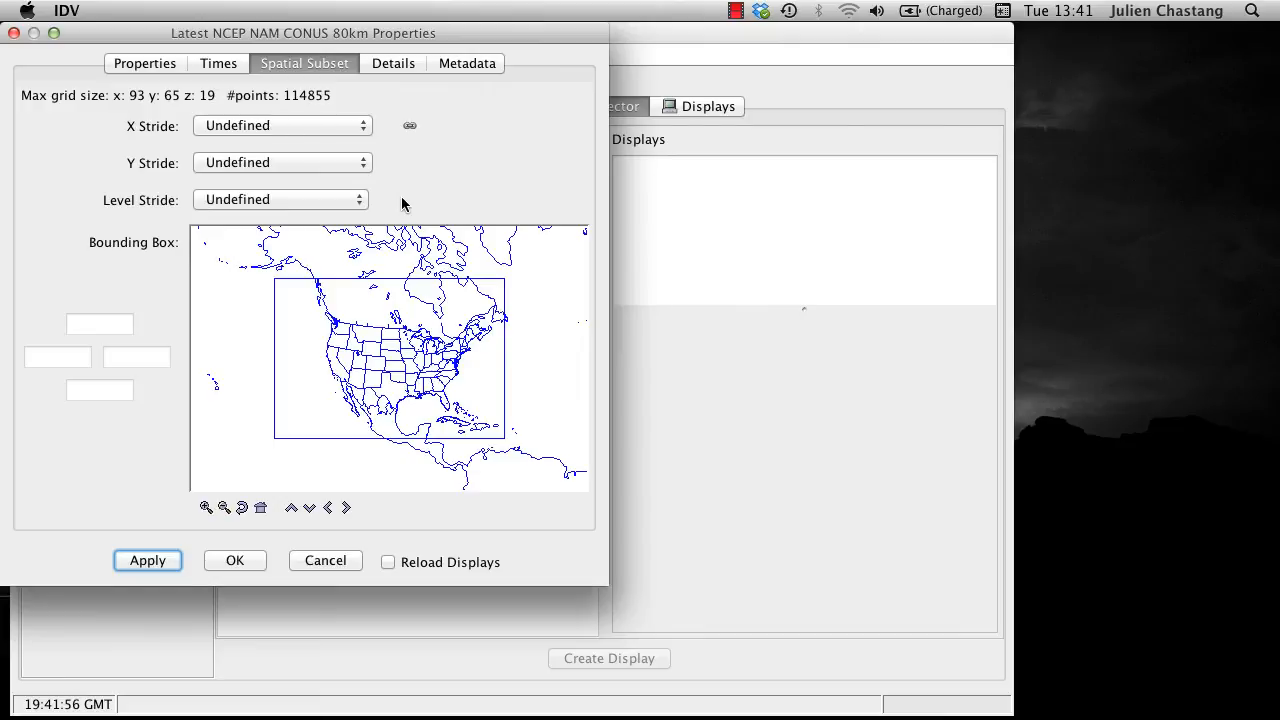
Set strides to every other point in X, every third in Y, every other level.
left_click(280, 124)
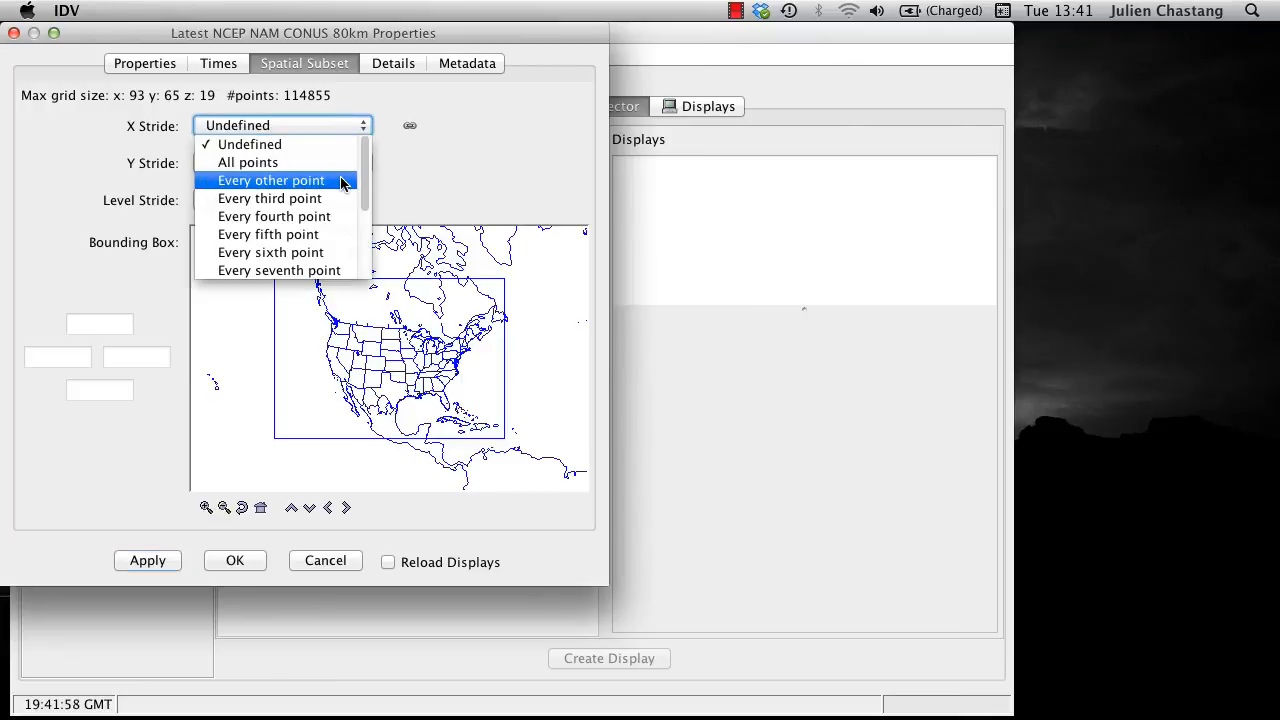
left_click(272, 180)
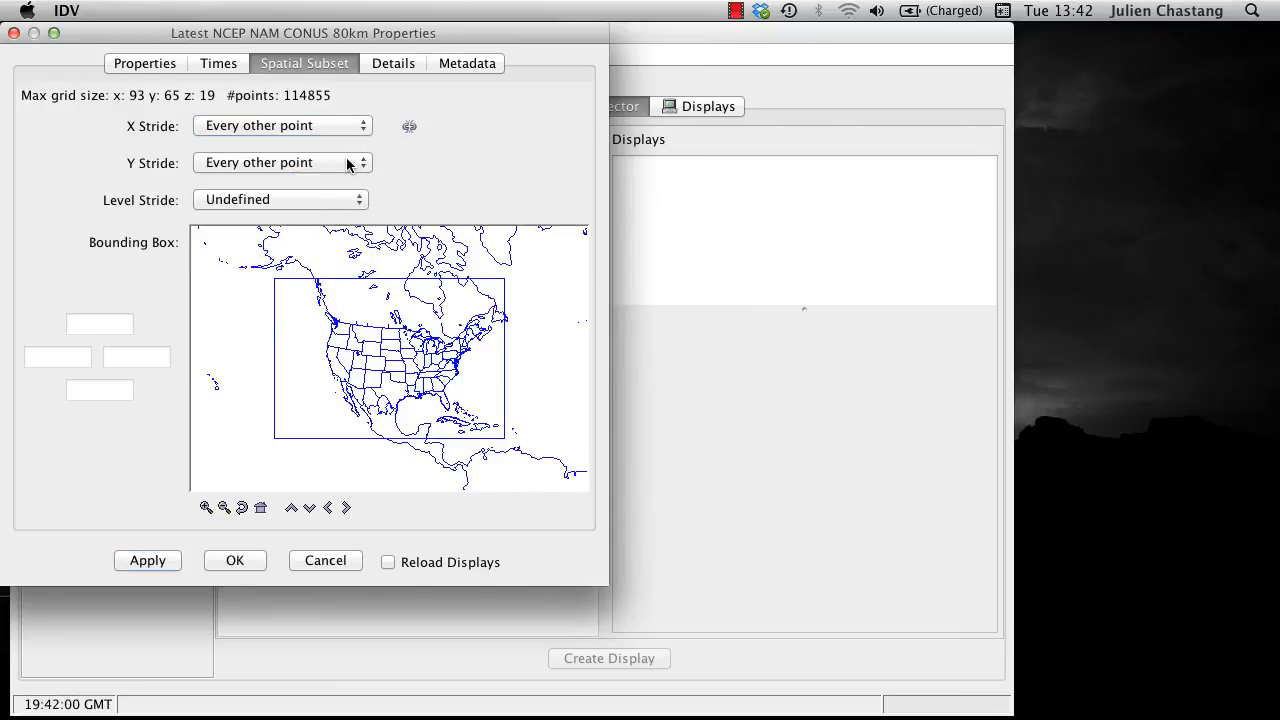
left_click(282, 162)
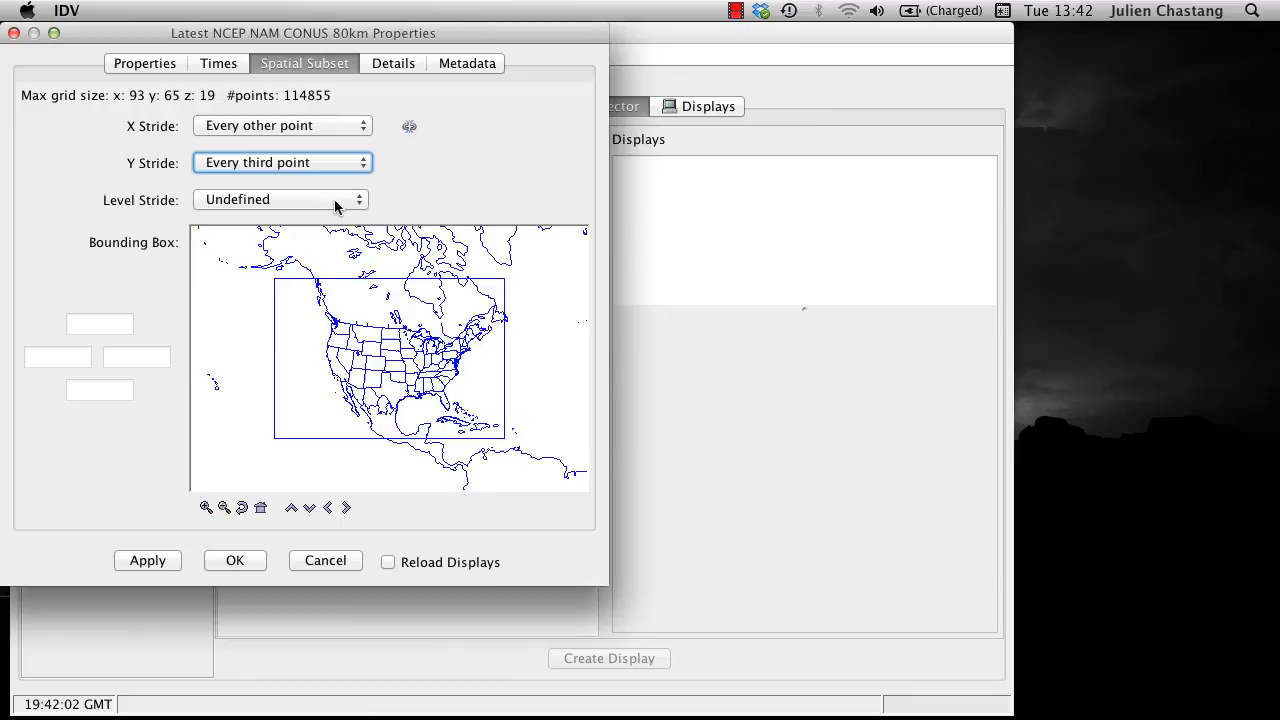
left_click(280, 200)
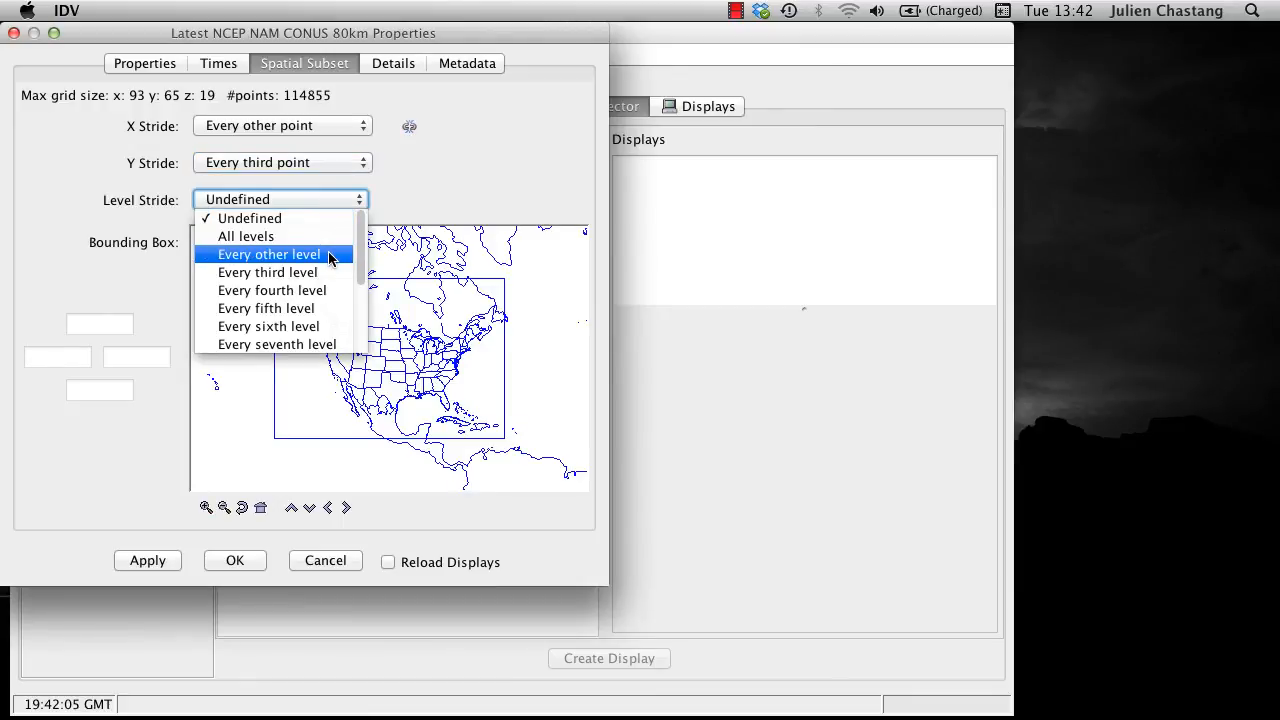
left_click(268, 252)
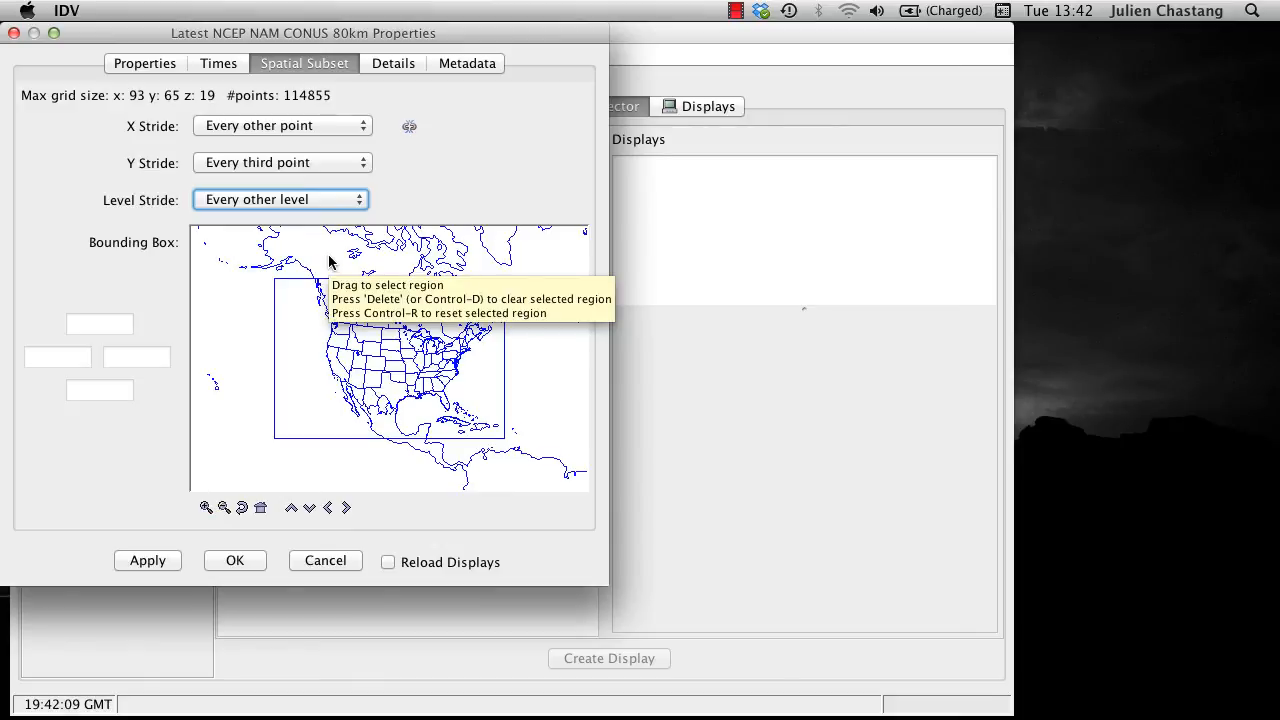
mouse_move(332, 262)
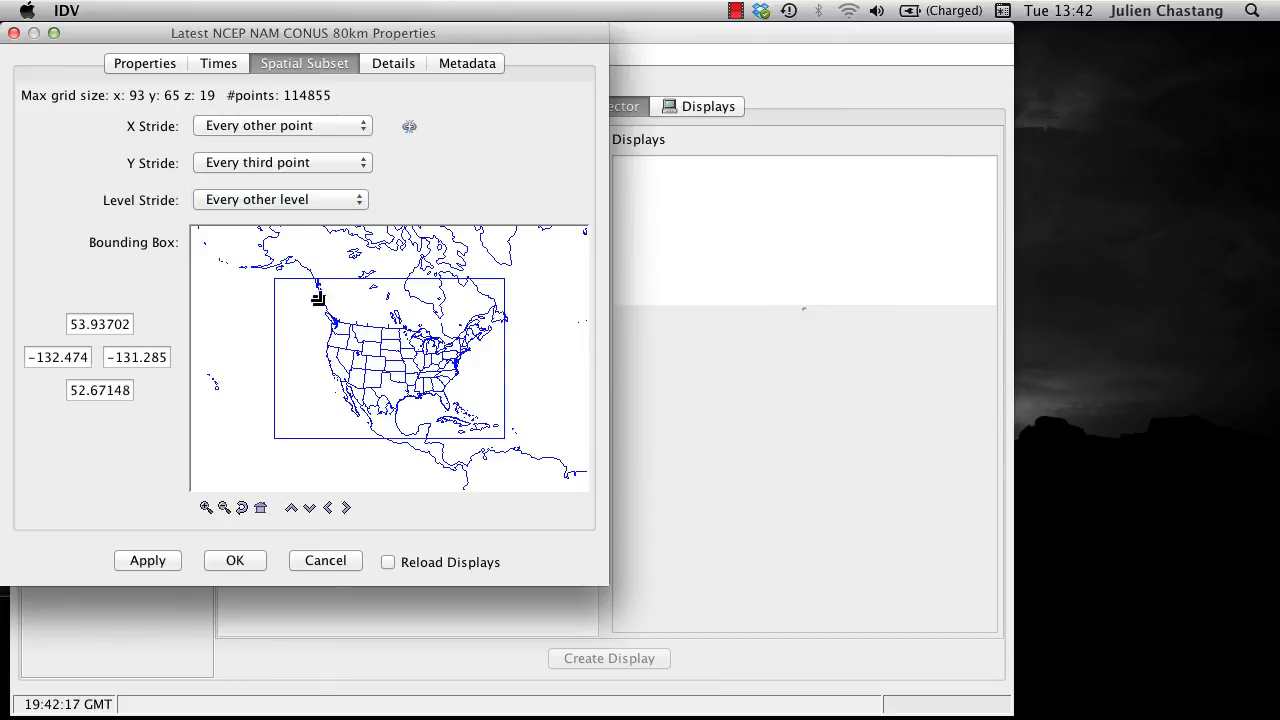
Draw a bounding box around the contiguous US, lower its northern edge, and confirm.
left_click_drag(318, 296, 484, 422)
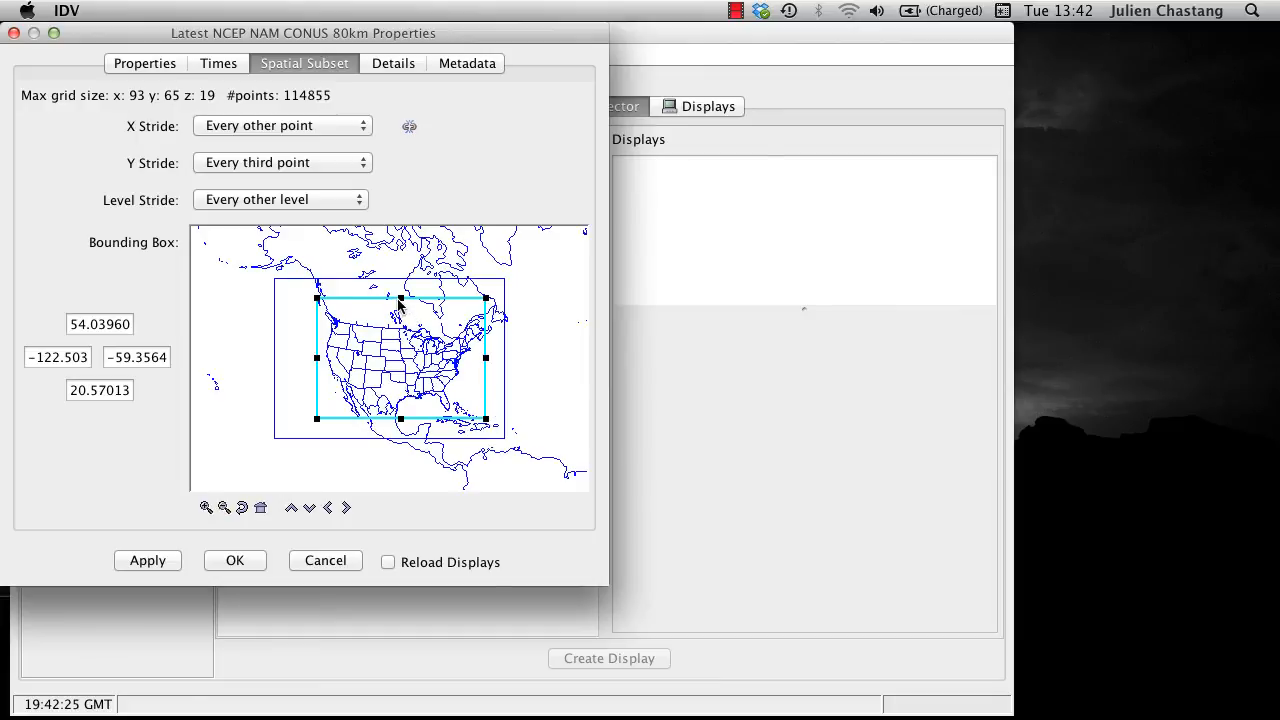
left_click_drag(400, 300, 400, 314)
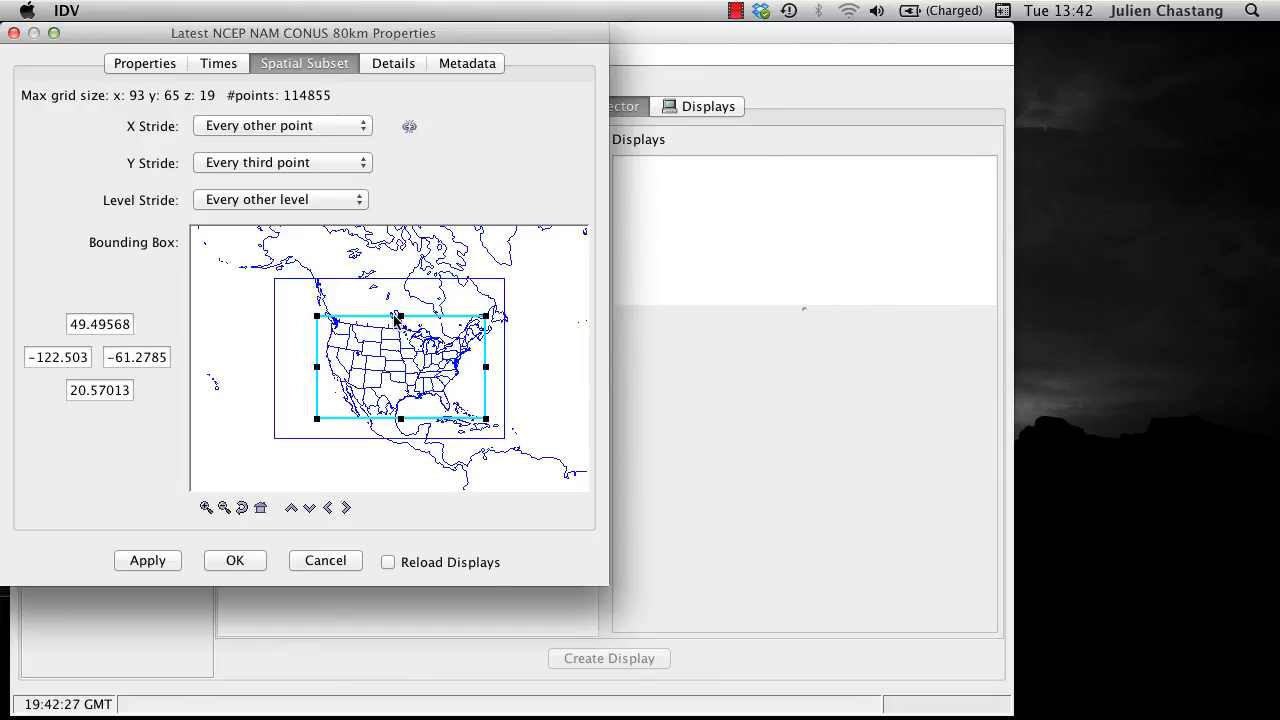
mouse_move(400, 320)
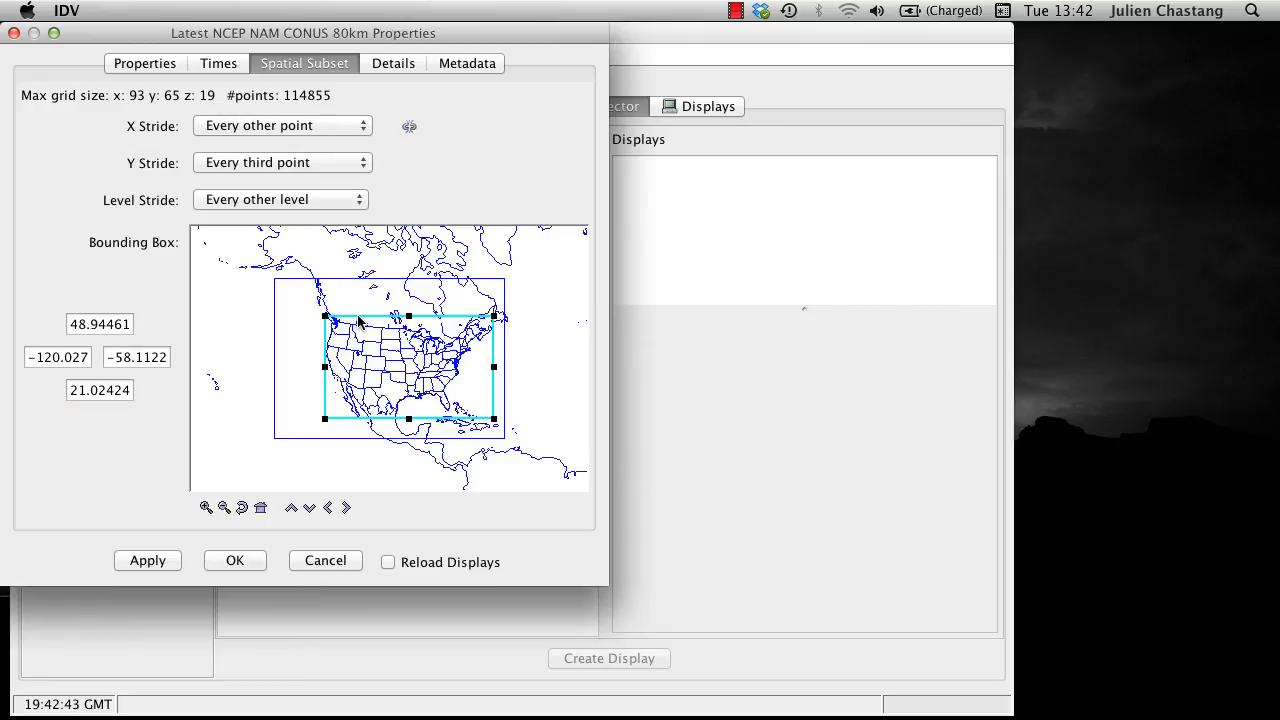
left_click(234, 560)
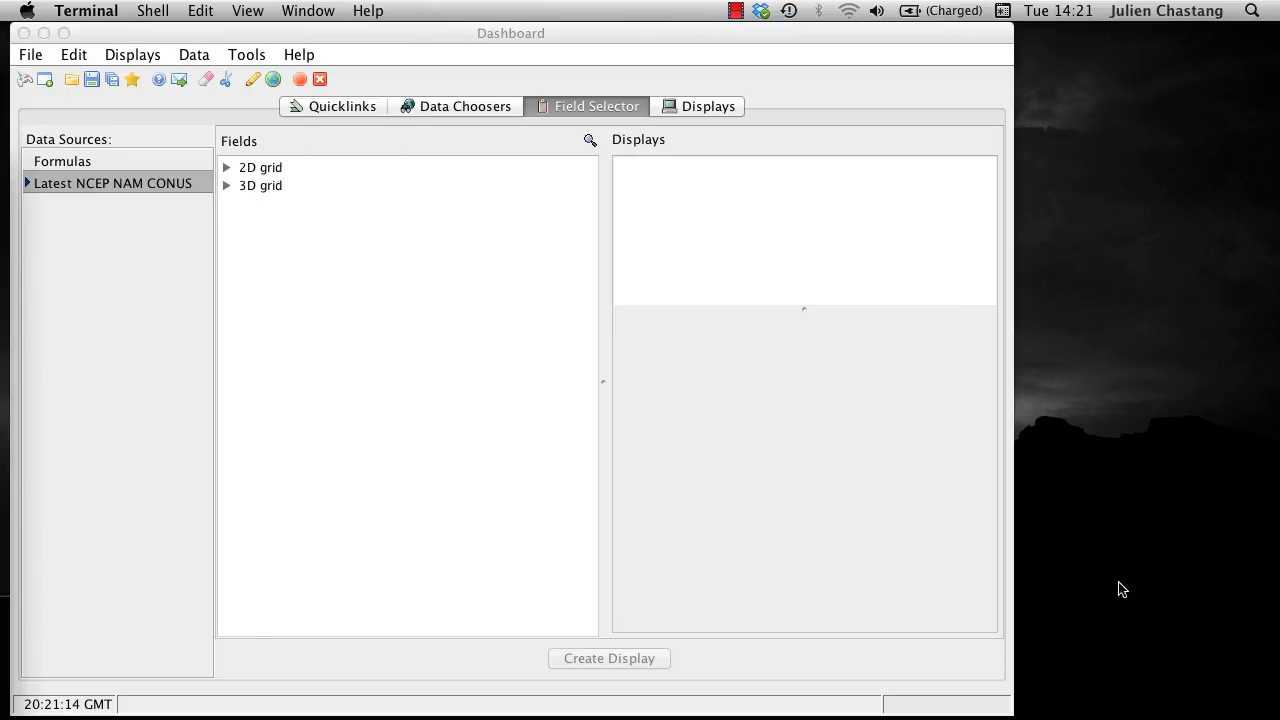
Choose Relative humidity @ Isobaric surface with Contour Plan View at the 1000 hPa level.
left_click(226, 184)
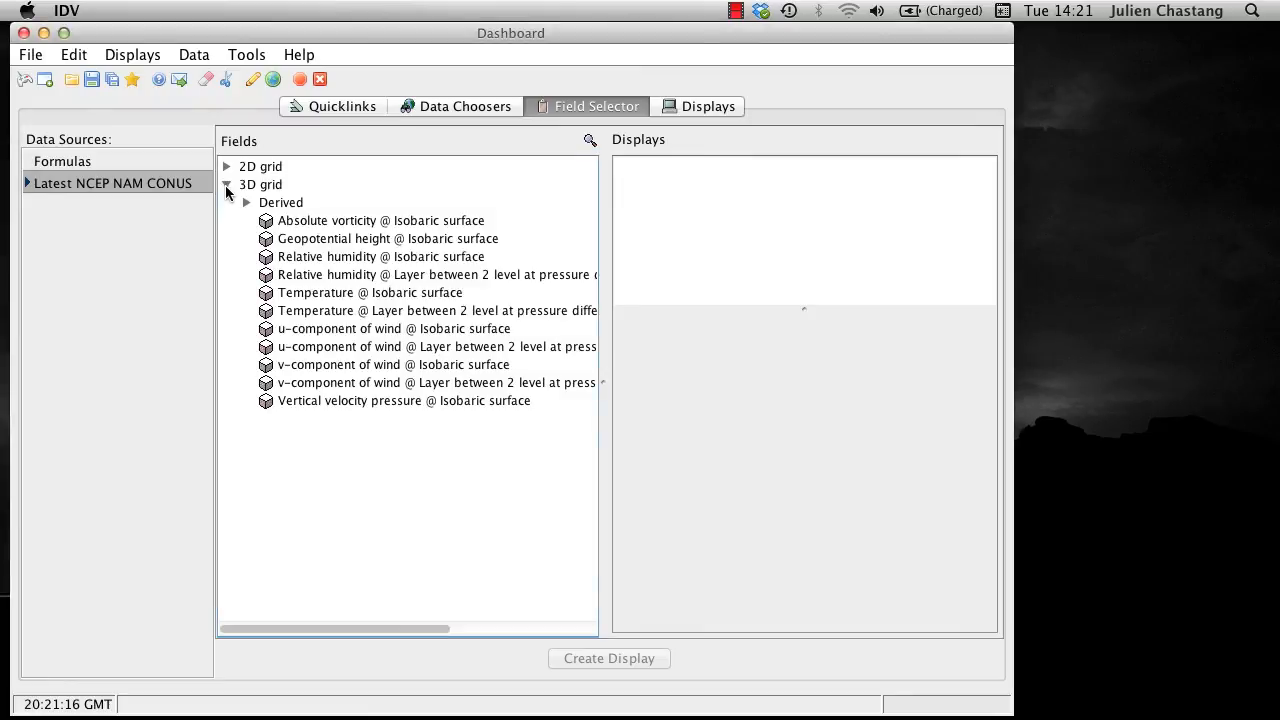
left_click(380, 256)
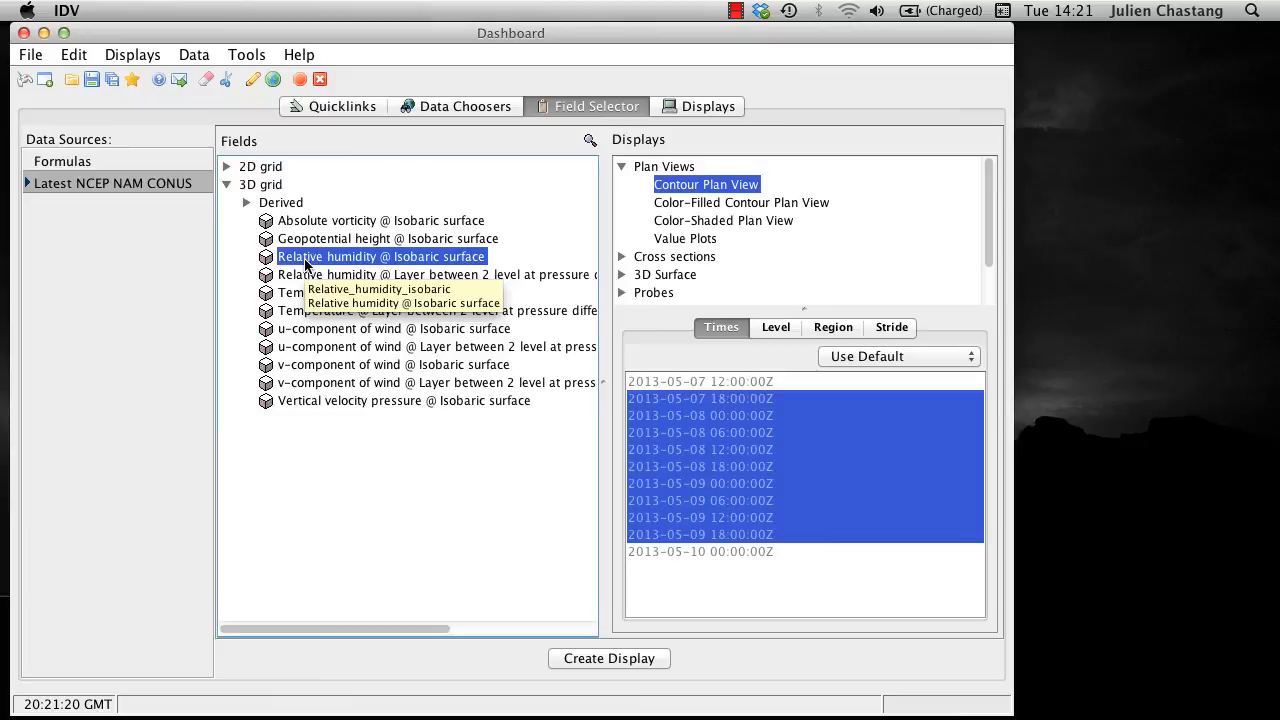
left_click(776, 328)
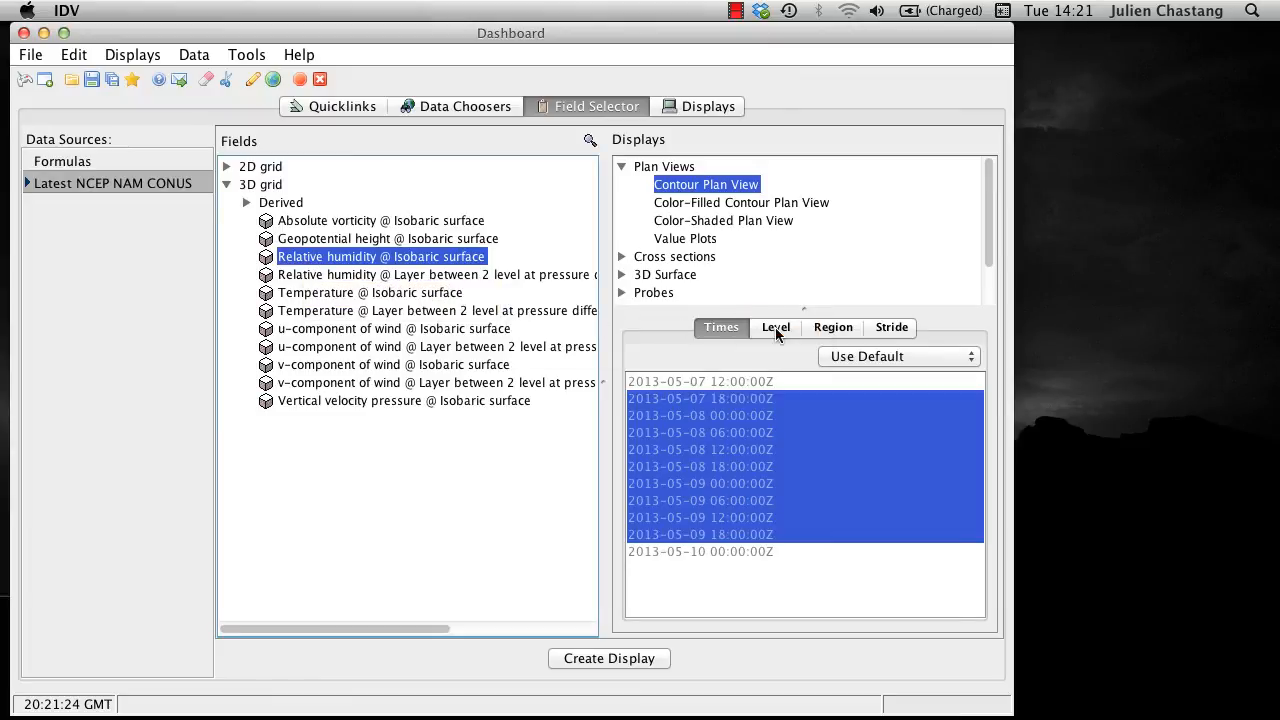
left_click(776, 328)
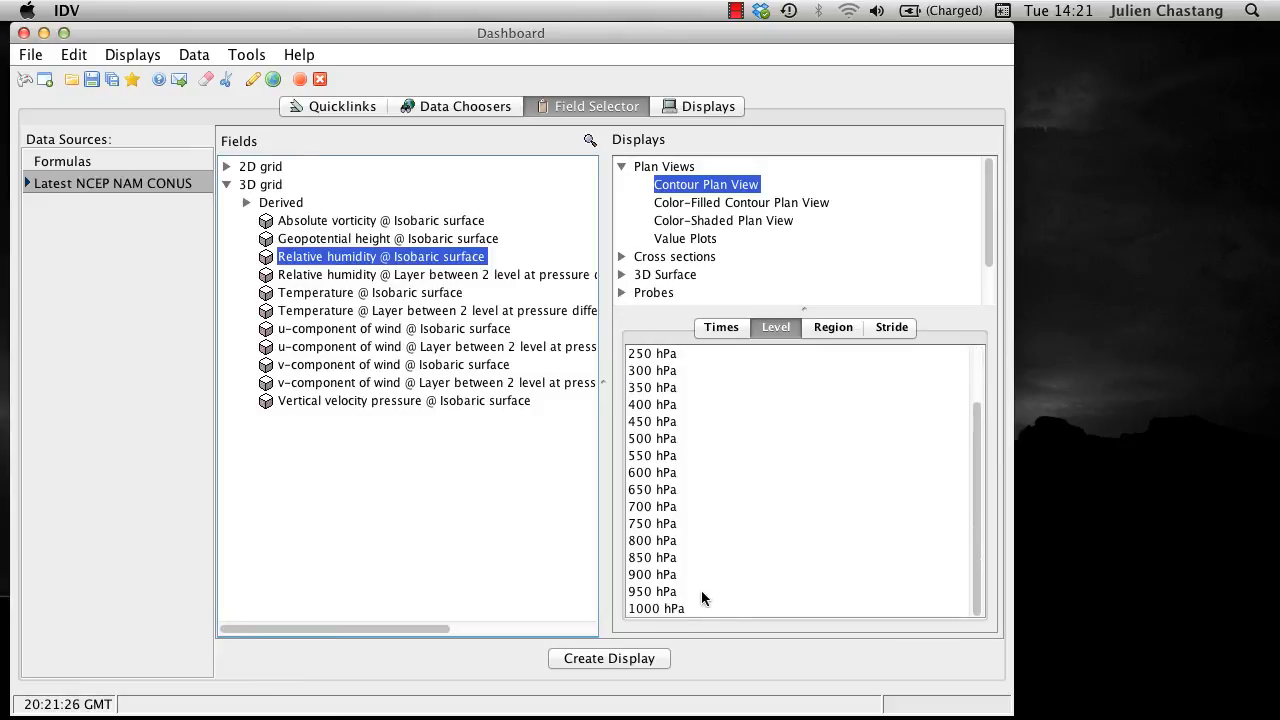
left_click(656, 608)
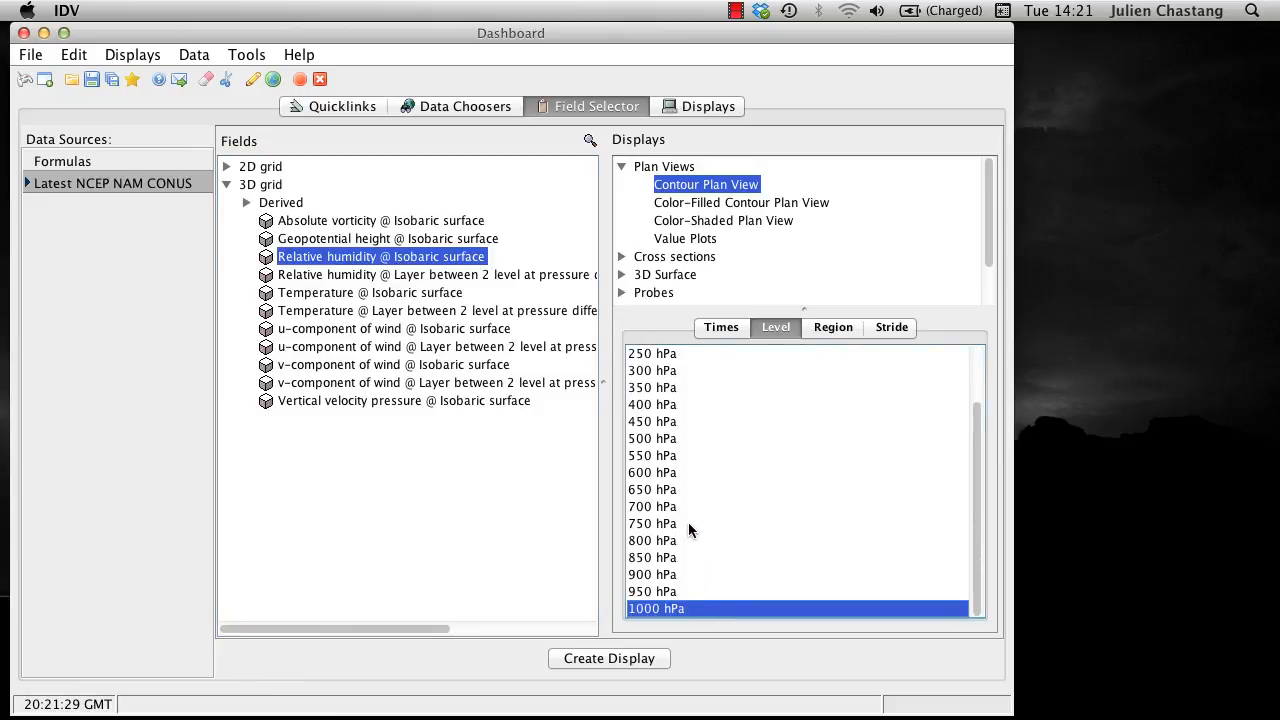
mouse_move(688, 530)
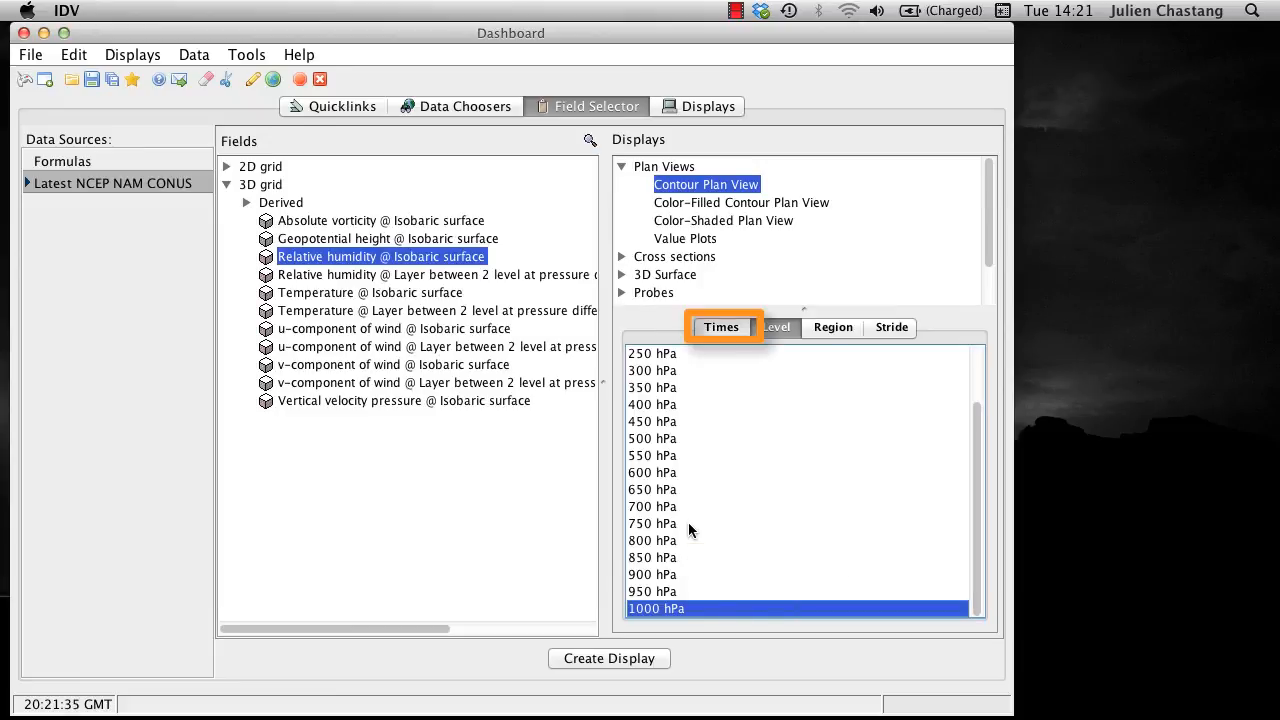
Review the Times, Region and Stride settings inherited from the data source subset.
left_click(892, 328)
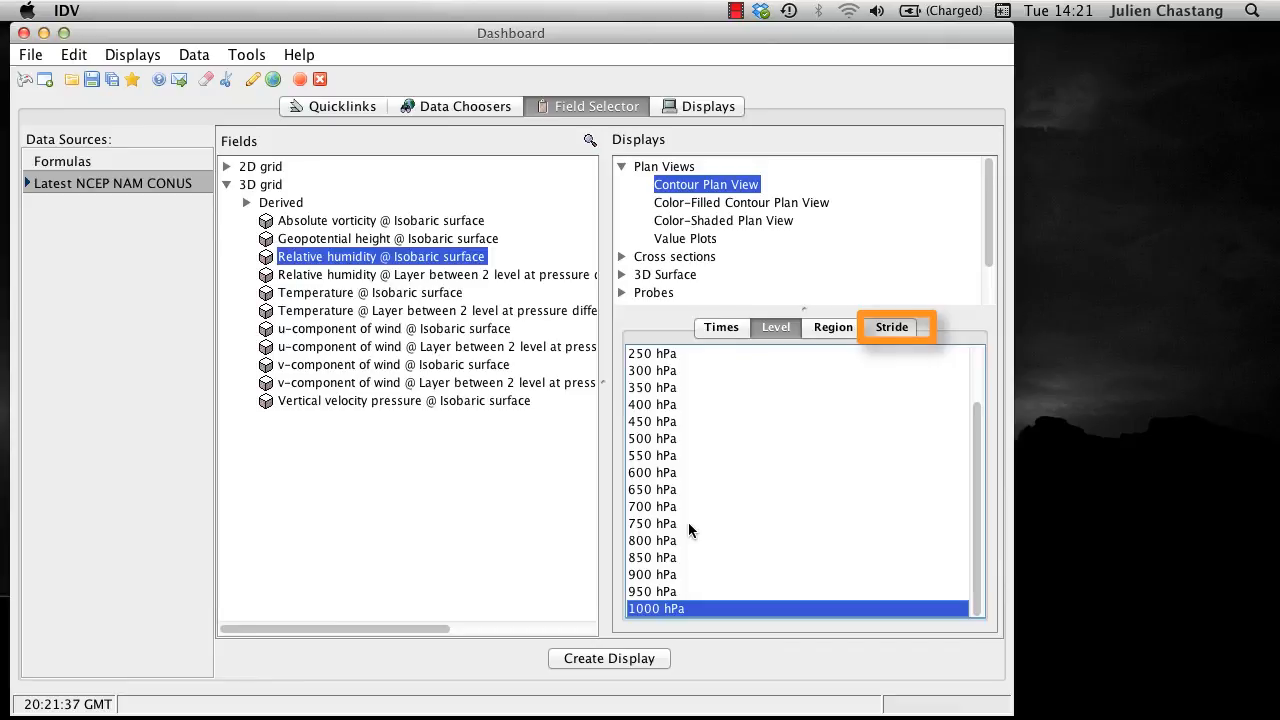
left_click(776, 328)
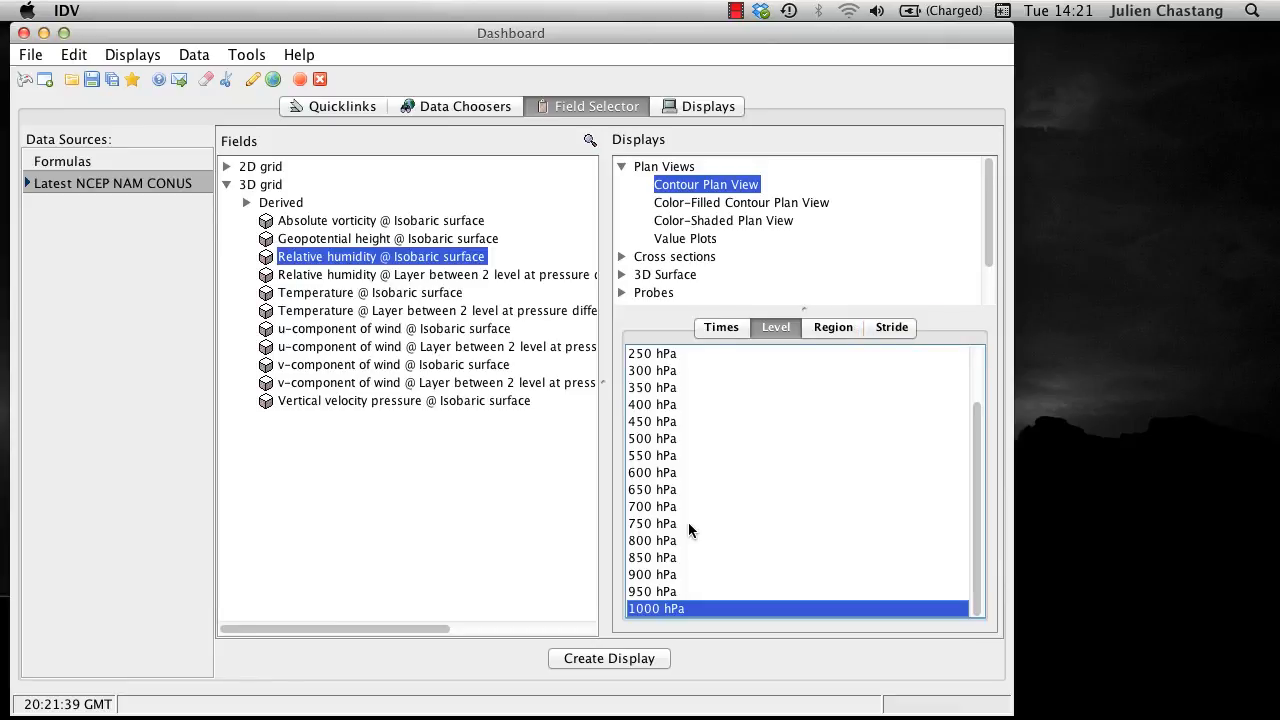
left_click(720, 328)
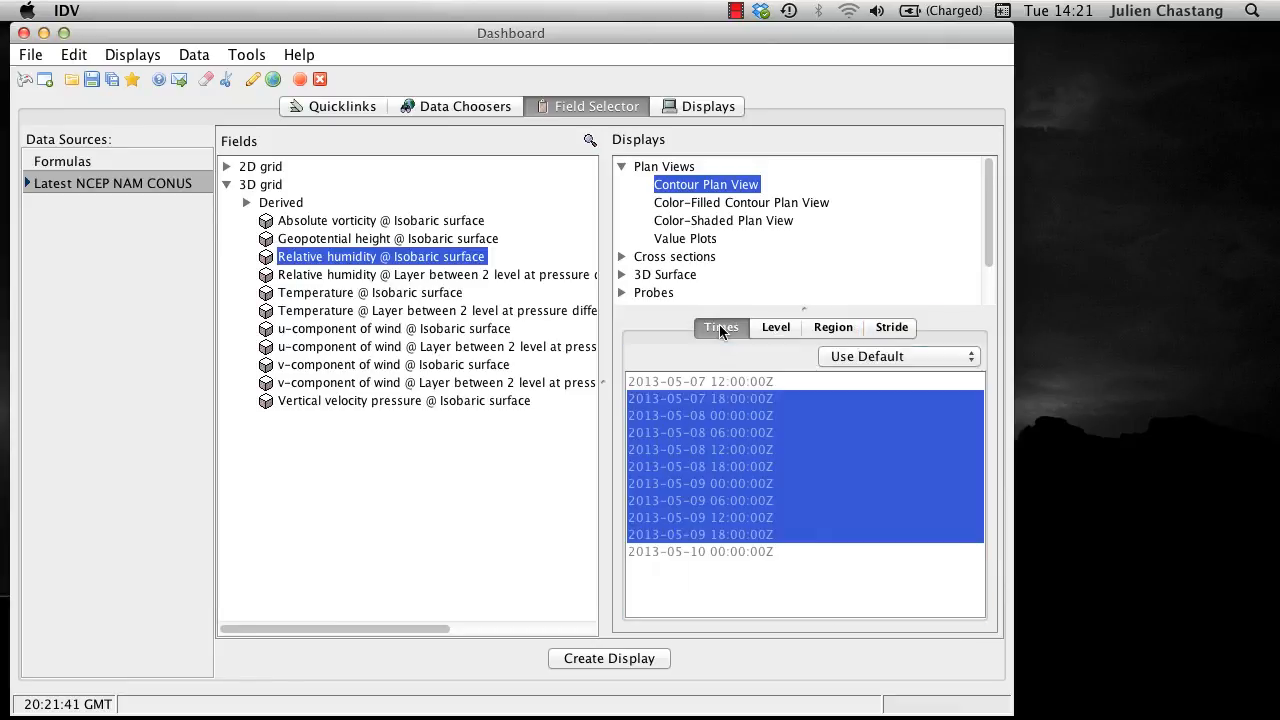
left_click(832, 328)
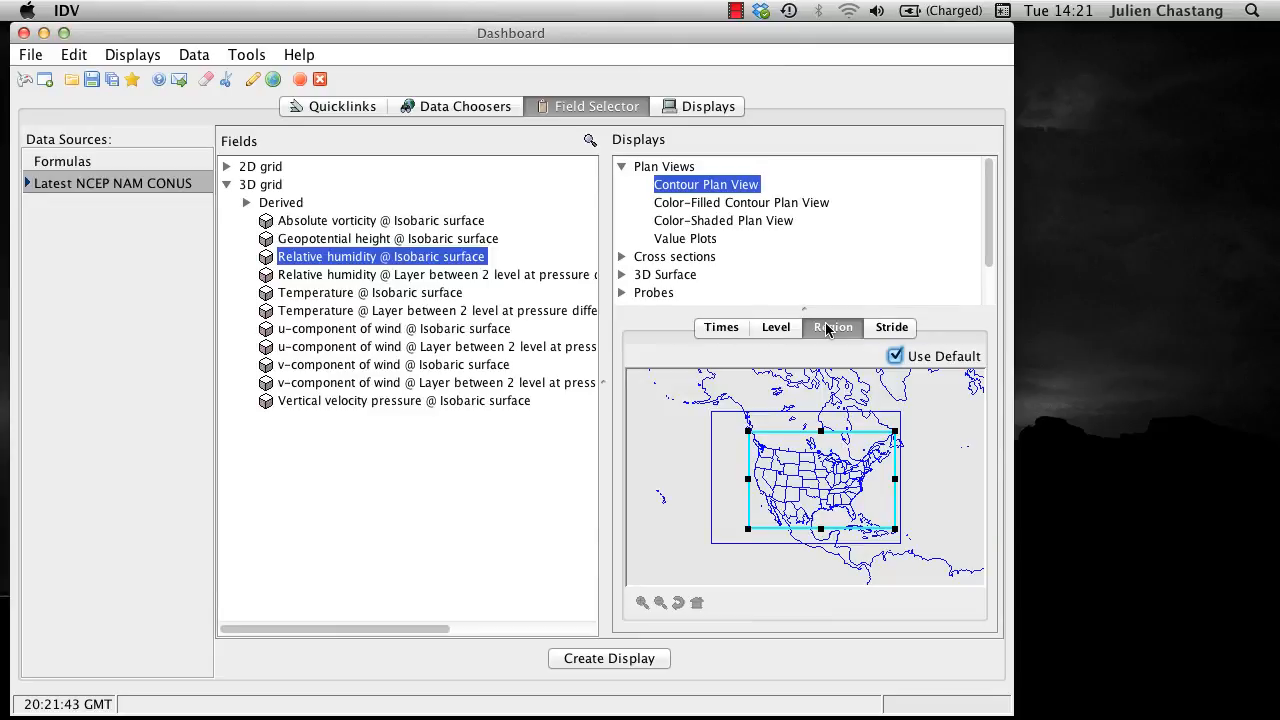
left_click(890, 328)
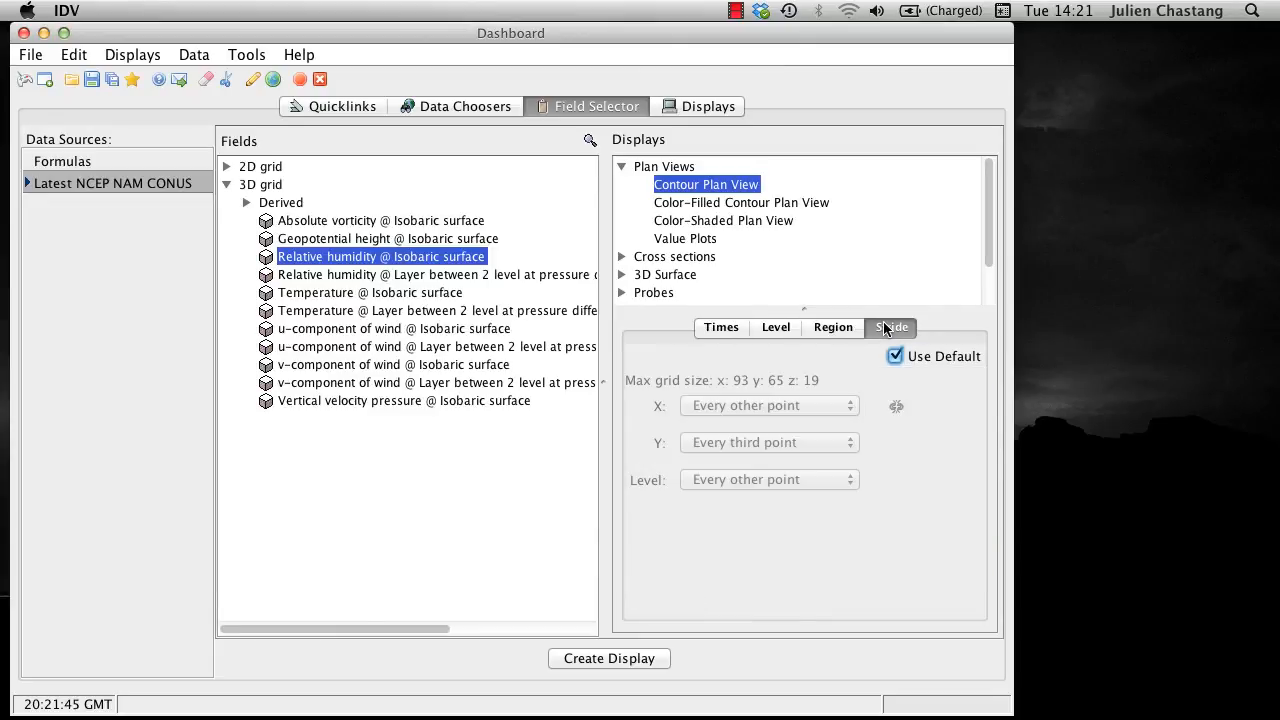
mouse_move(884, 328)
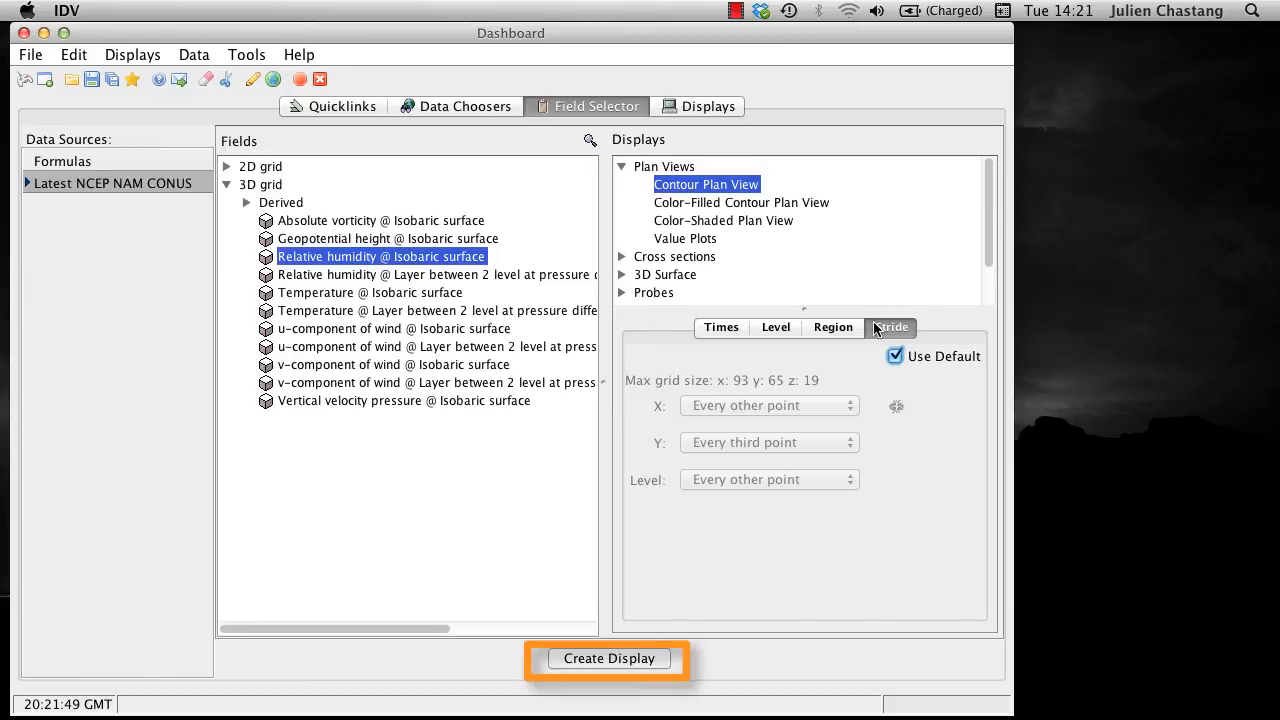
Create the 1000 hPa relative humidity contour display in the Map View.
left_click(608, 658)
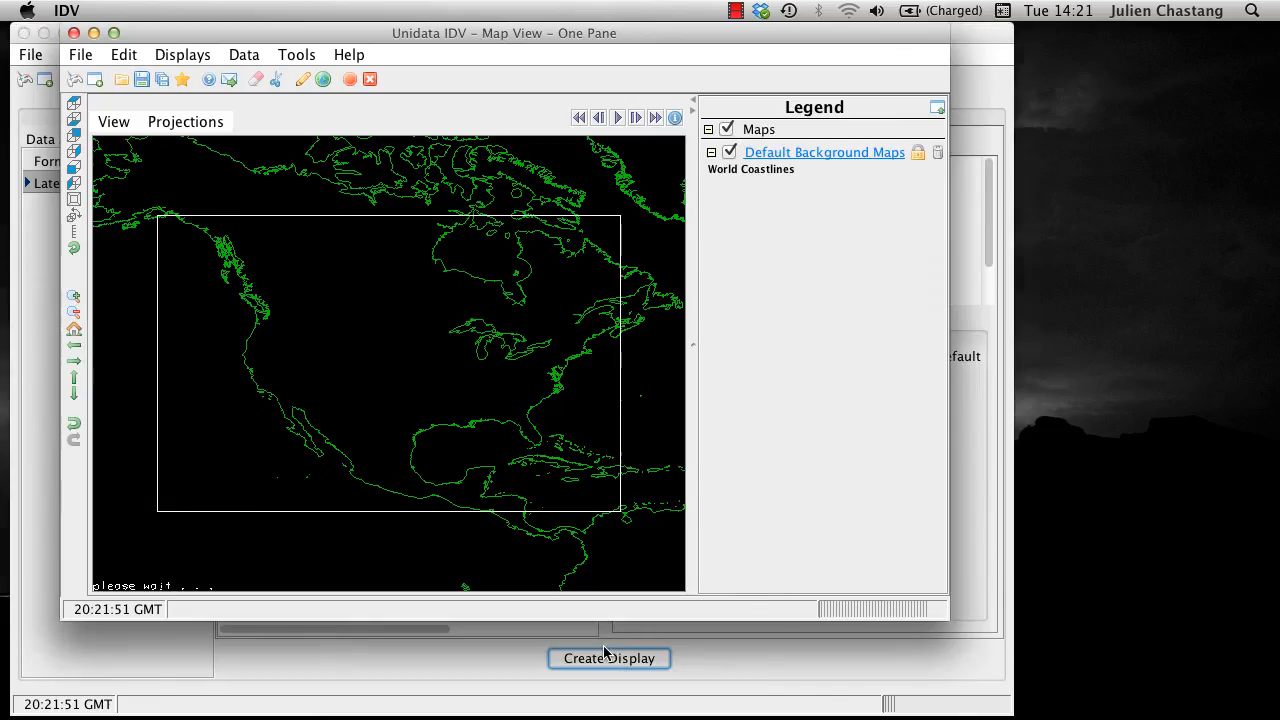
left_click(608, 658)
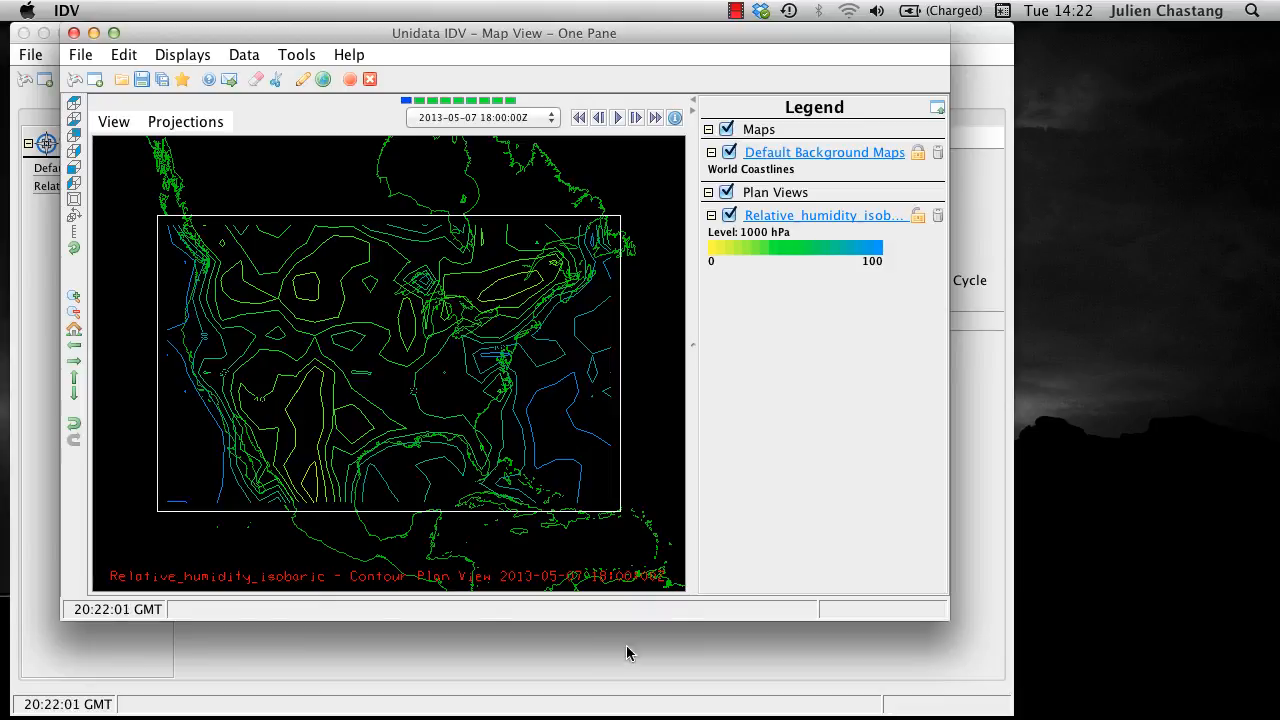
Animate and step the contour display through the subset forecast times over CONUS.
left_click(616, 116)
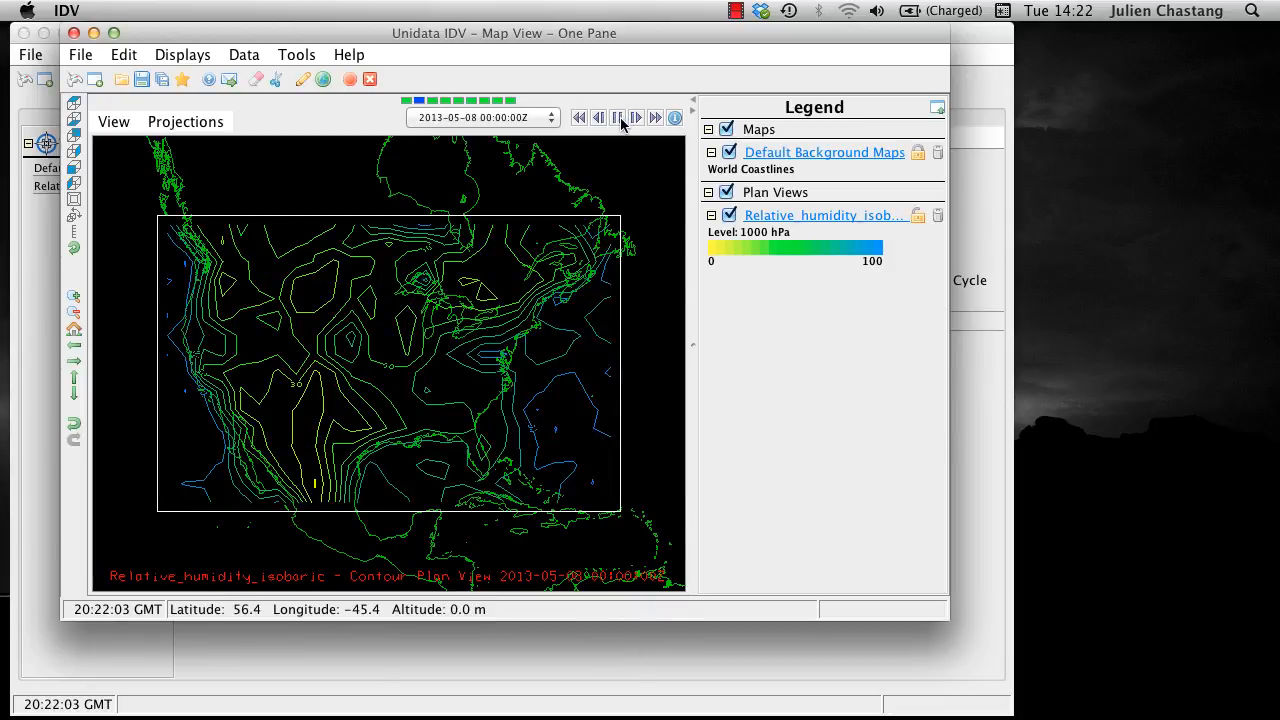
left_click(636, 116)
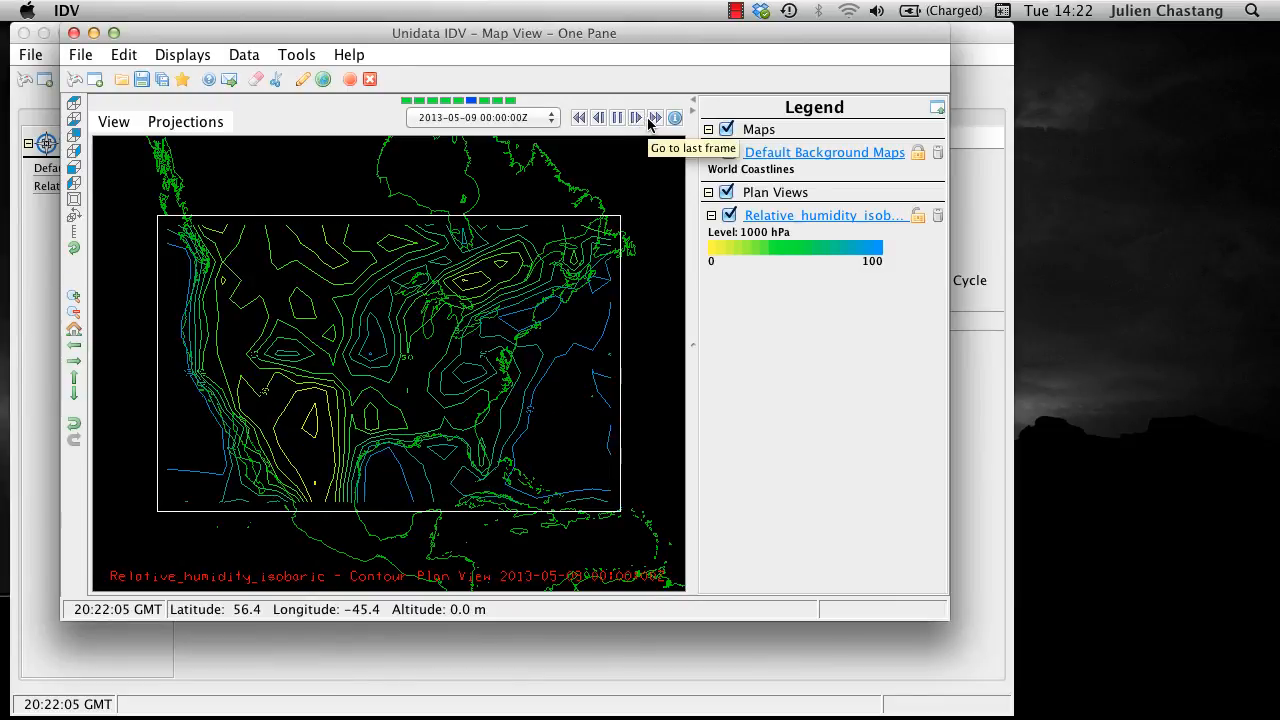
left_click(656, 116)
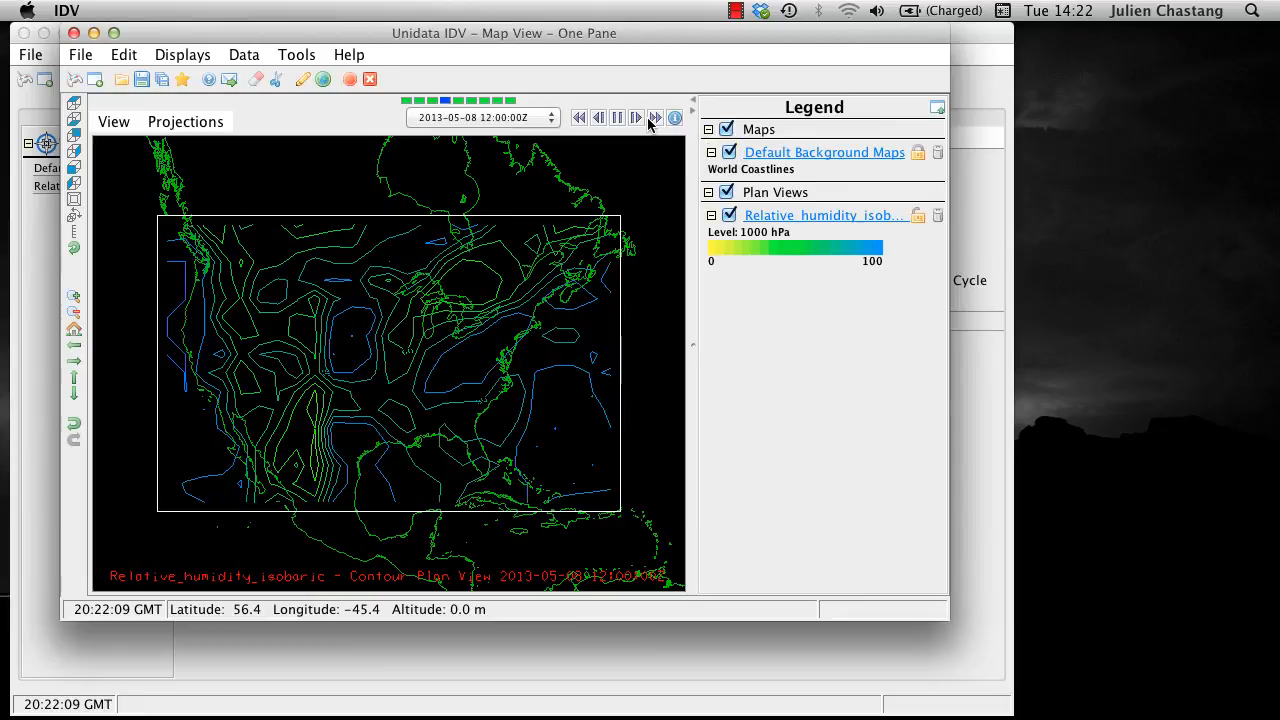
left_click(656, 116)
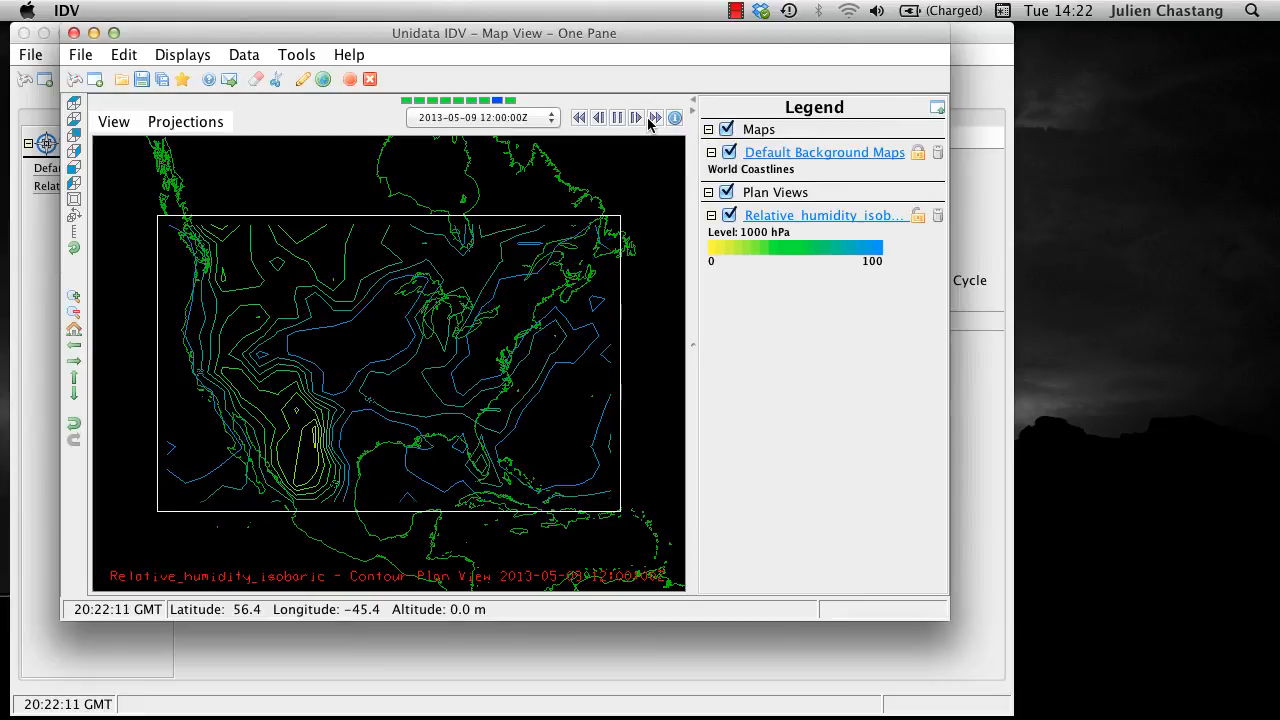
left_click(596, 116)
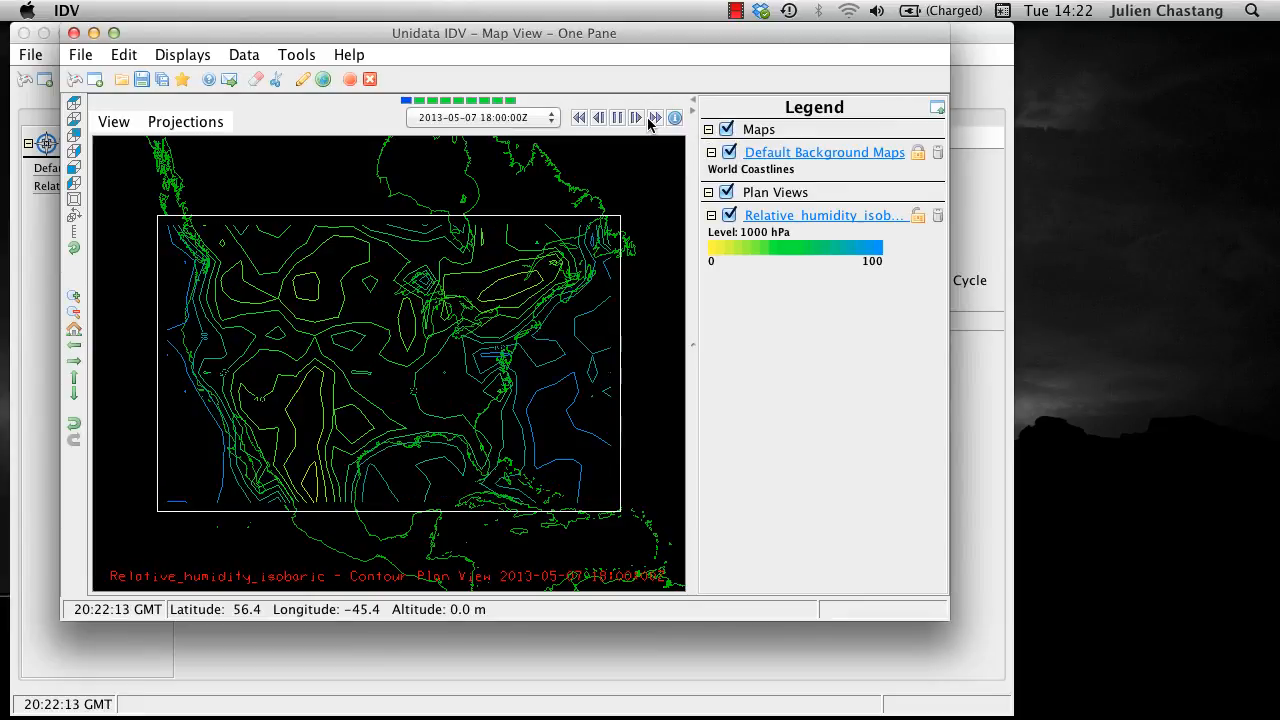
left_click(656, 116)
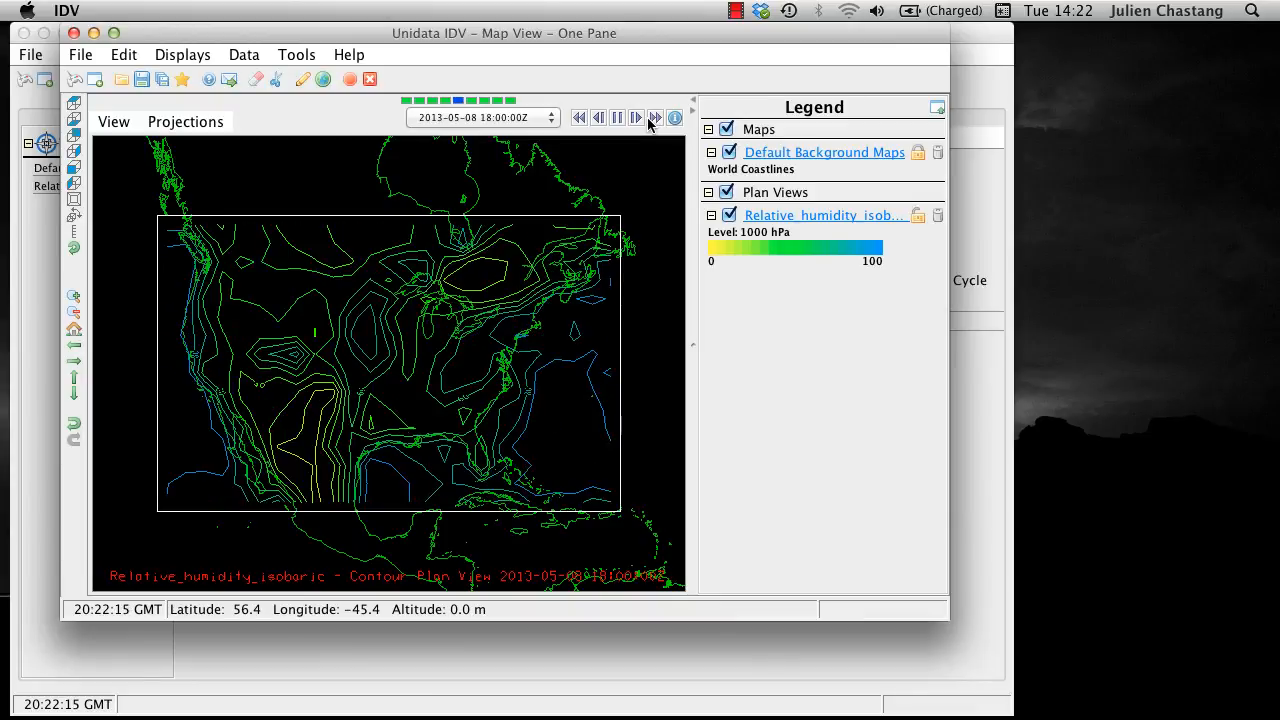
left_click(654, 116)
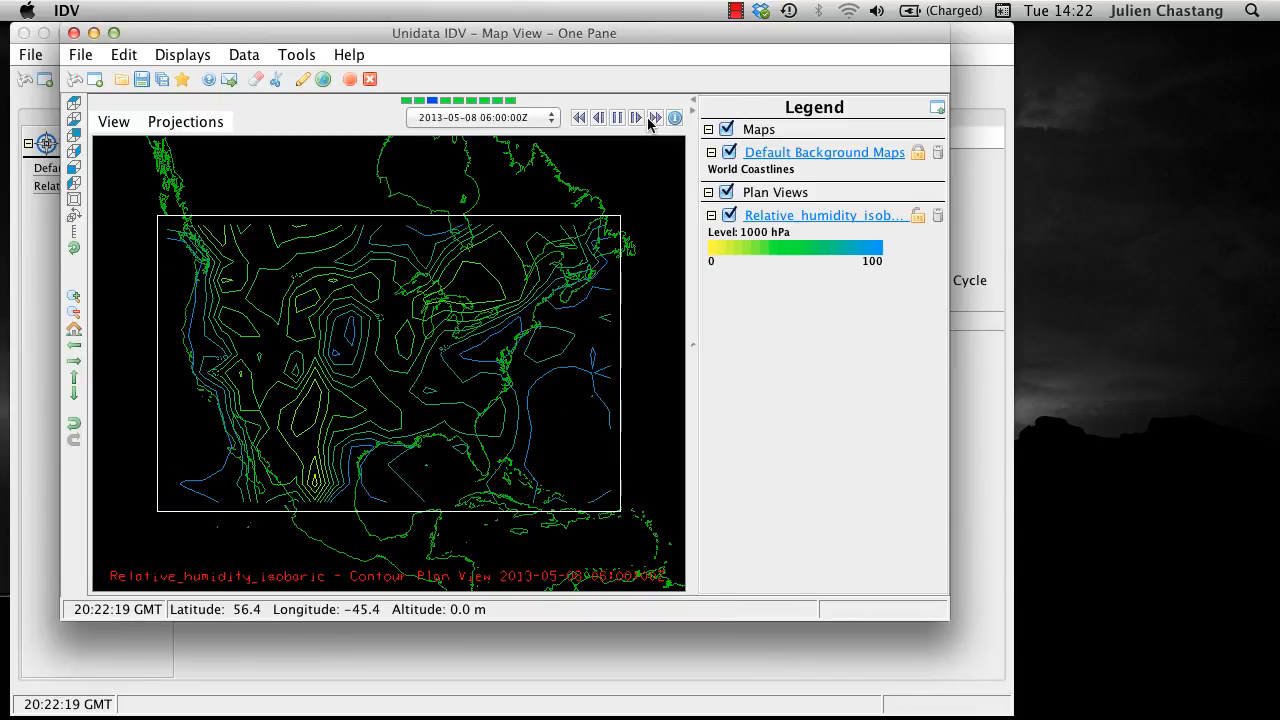
left_click(656, 116)
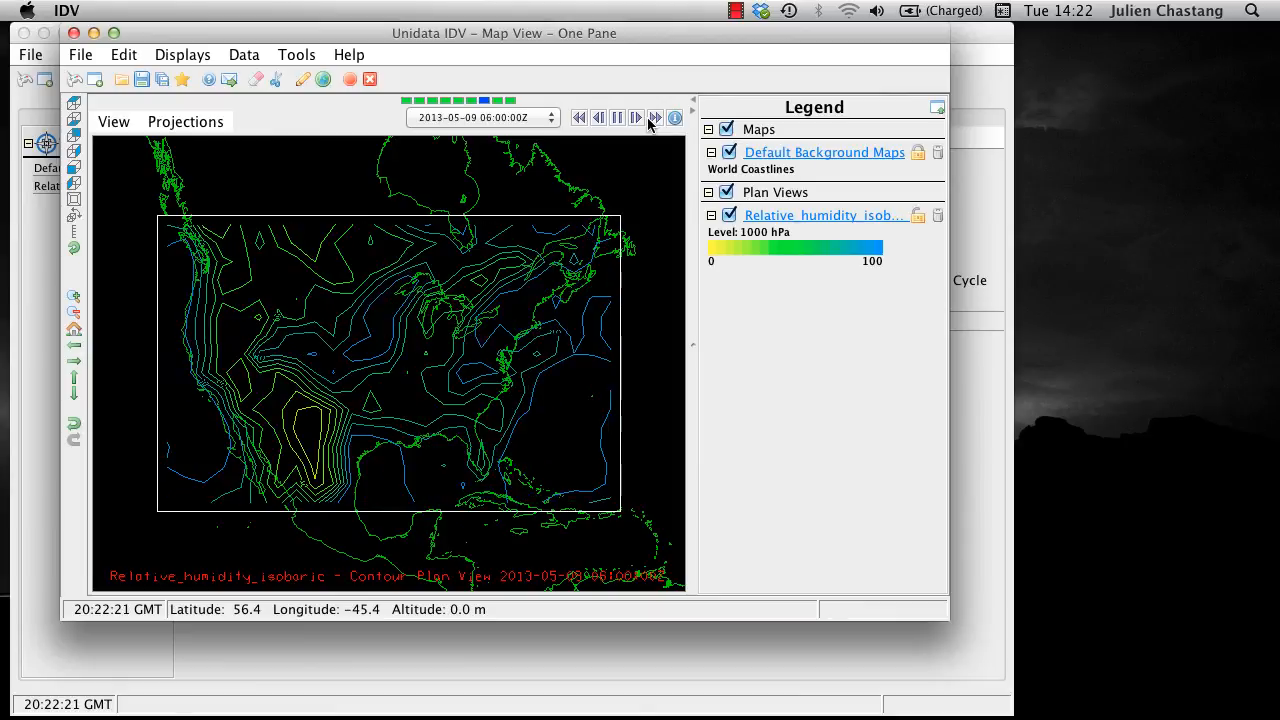